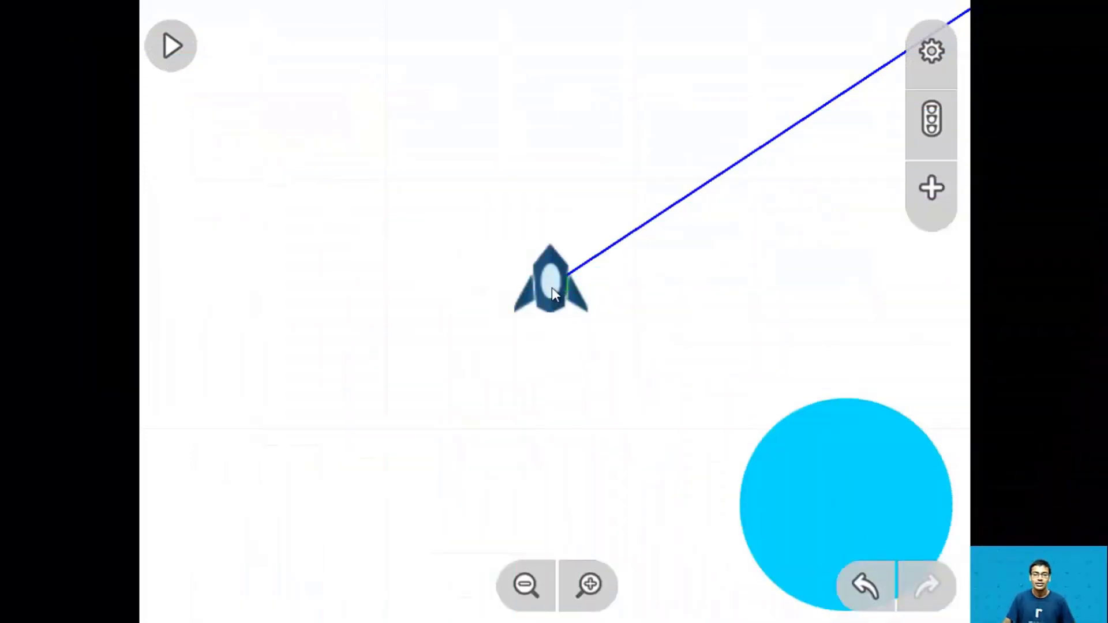
# Inspect the spaceship, run the finished Asteroids game demo, then stop it
pyautogui.click(552, 283)
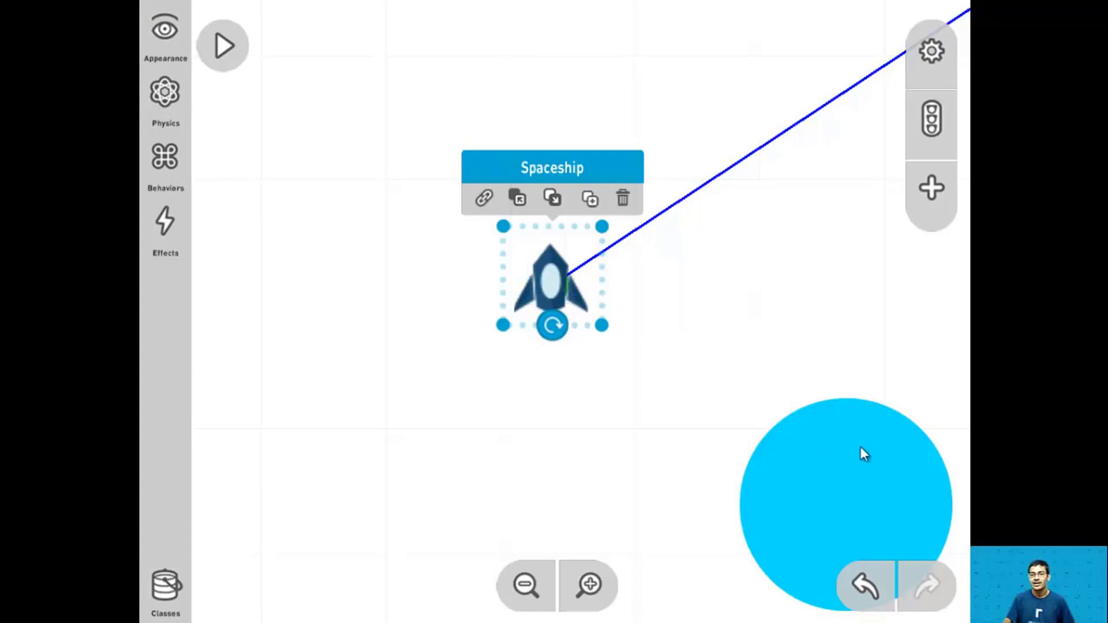
pyautogui.click(844, 502)
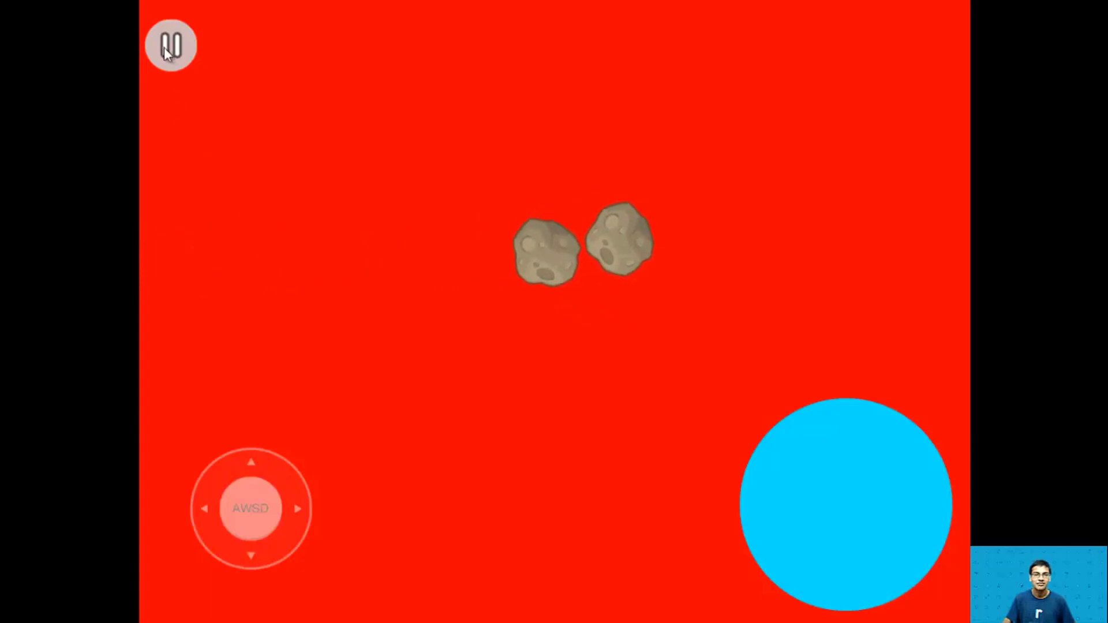
pyautogui.click(170, 45)
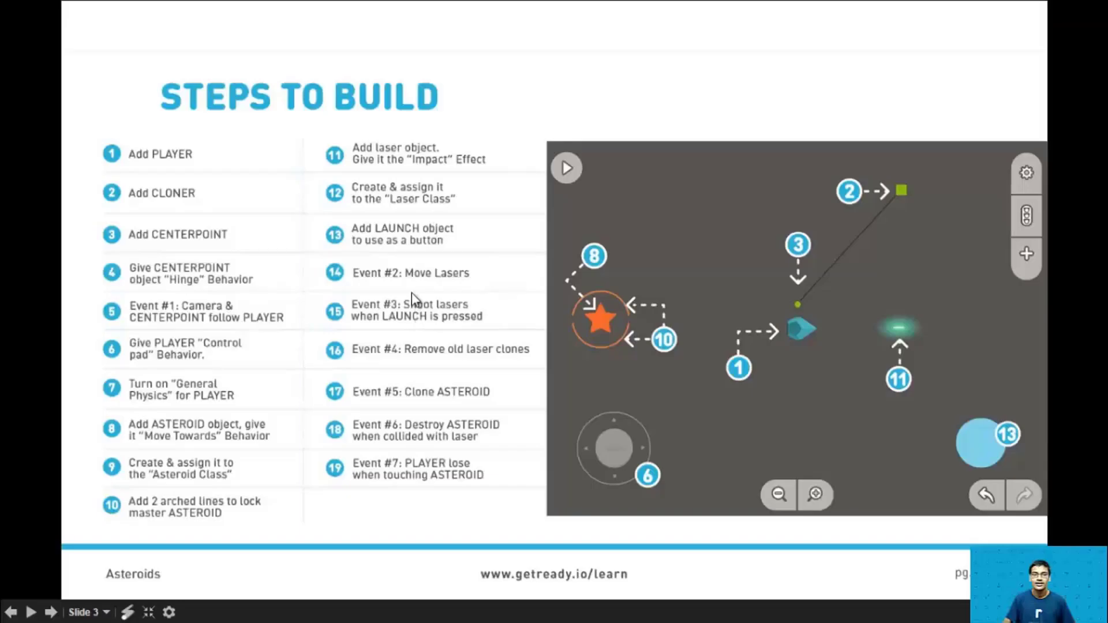
pyautogui.moveTo(240, 324)
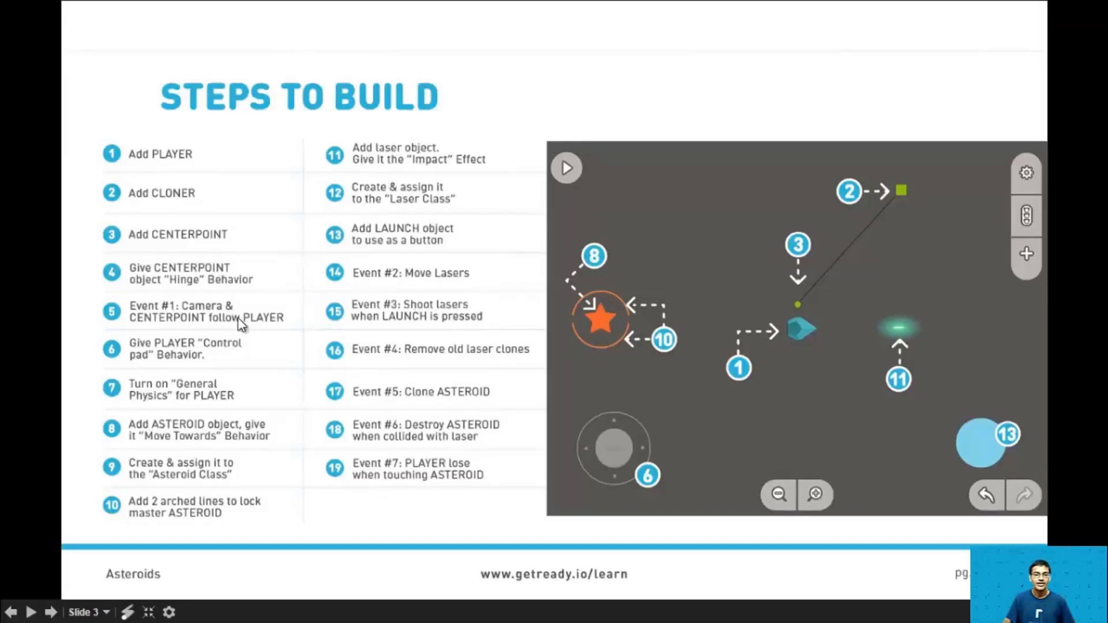
pyautogui.moveTo(413, 236)
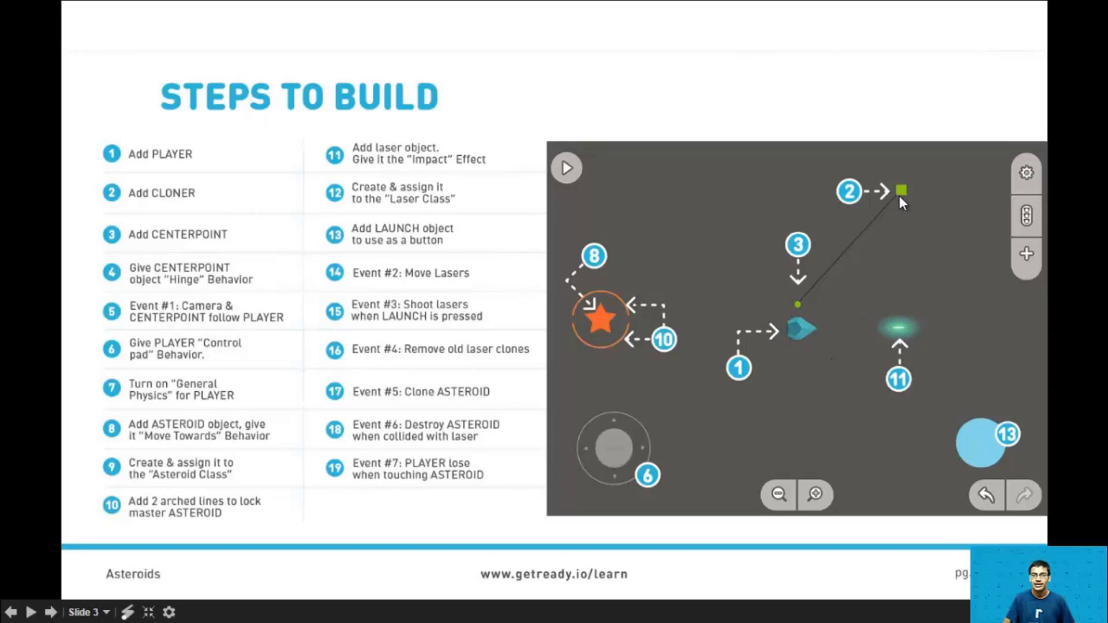
pyautogui.moveTo(912, 196)
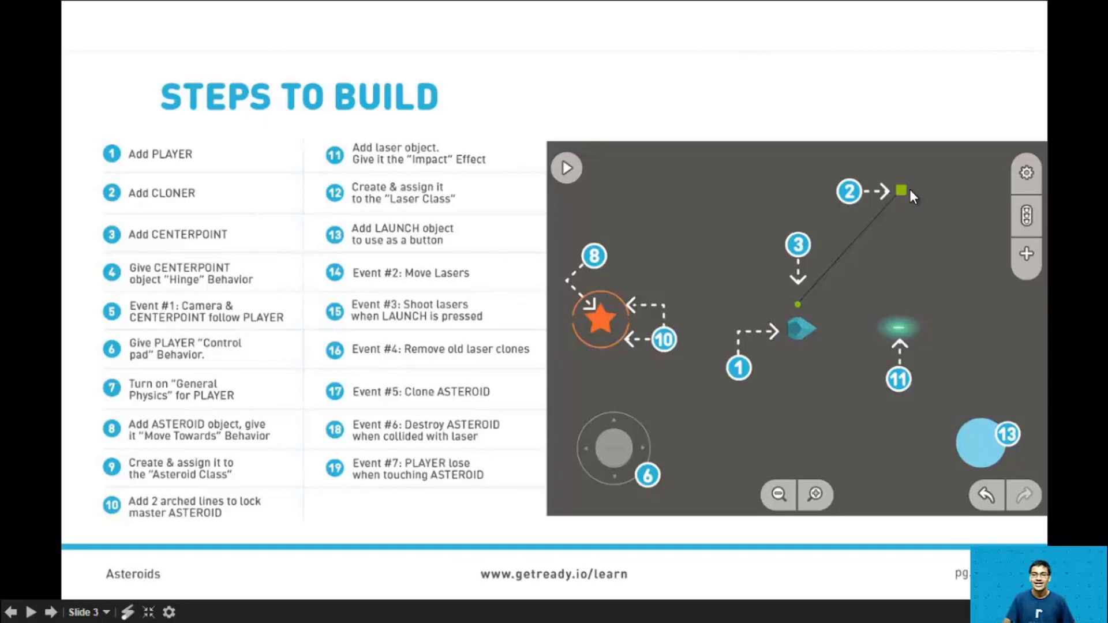
pyautogui.moveTo(169, 244)
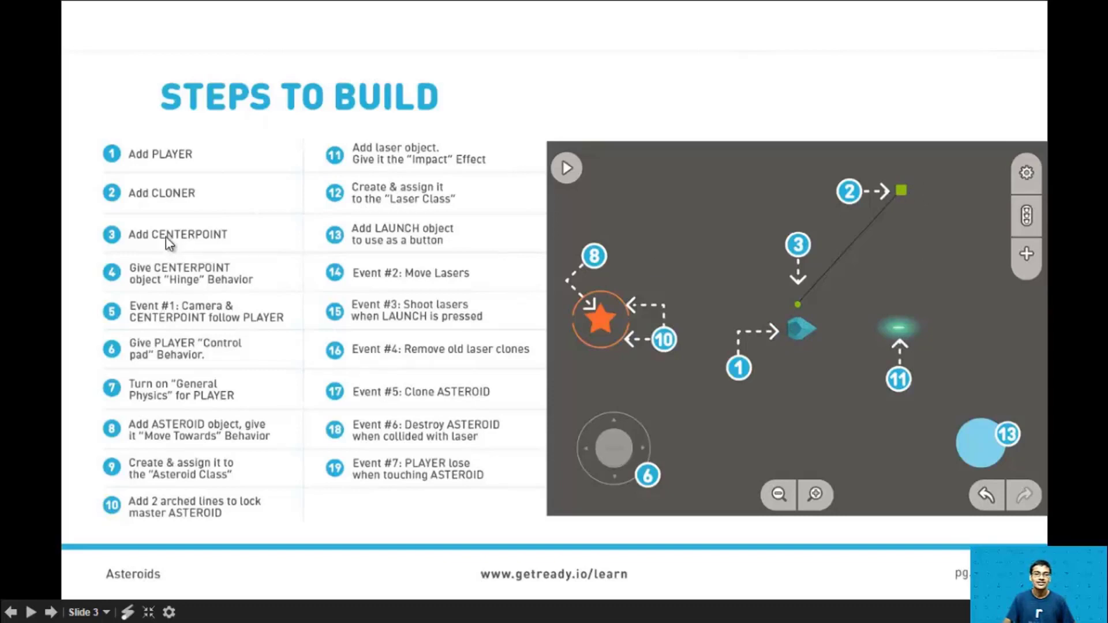
pyautogui.moveTo(813, 297)
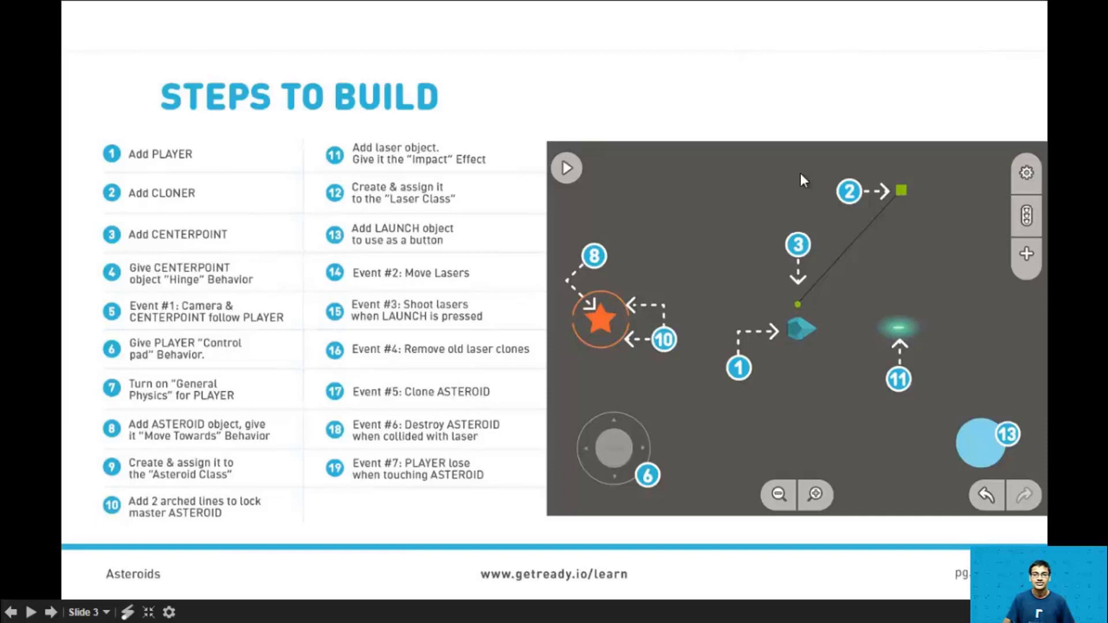
pyautogui.moveTo(815, 197)
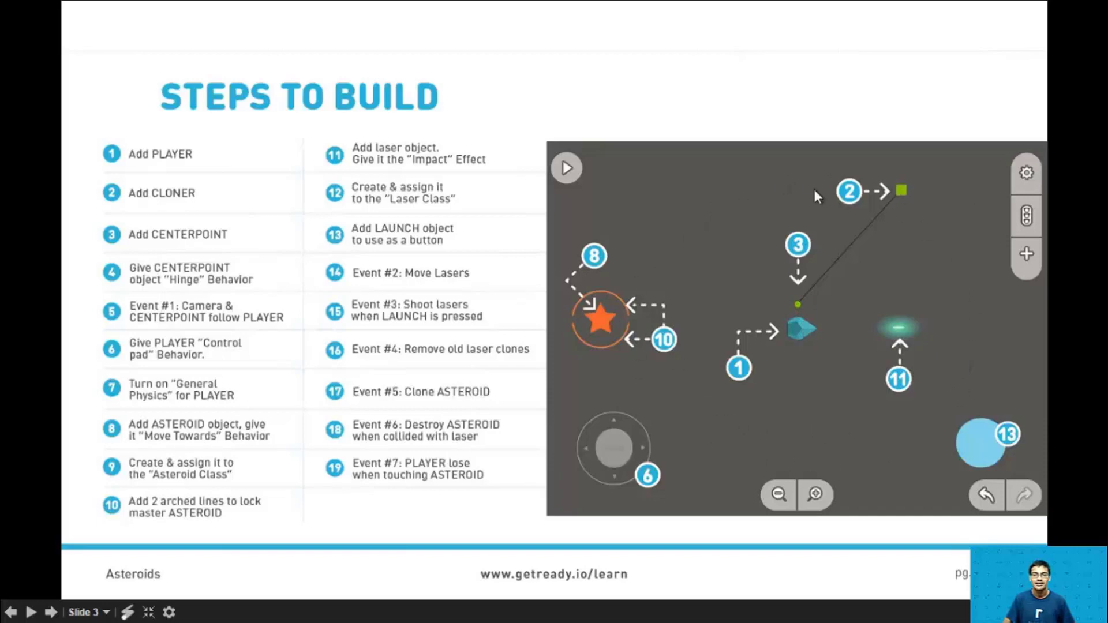
pyautogui.moveTo(788, 448)
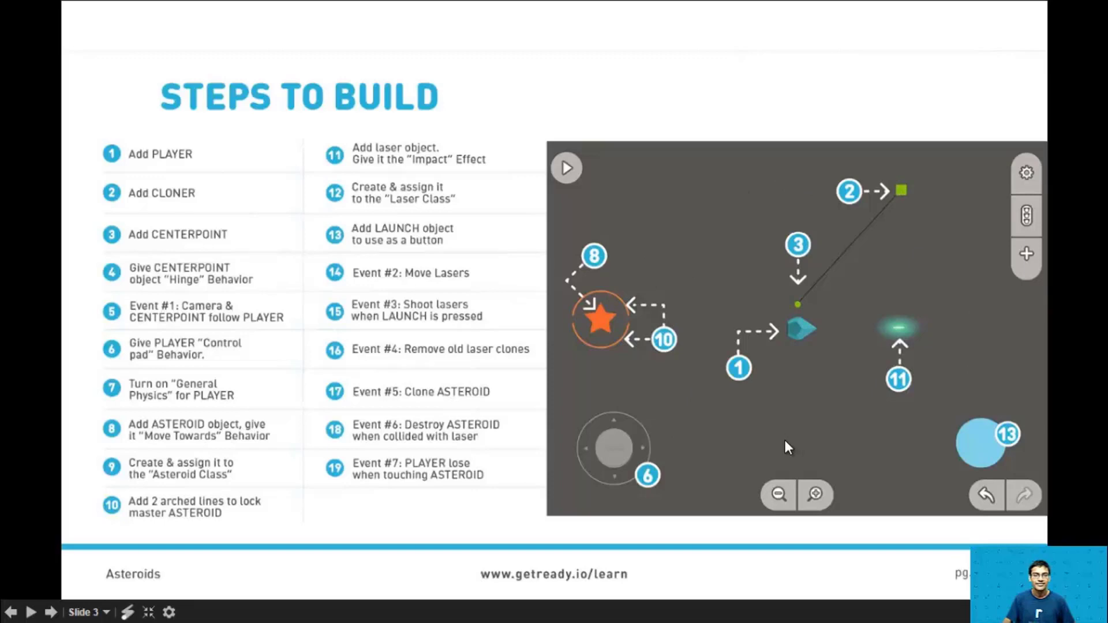
pyautogui.moveTo(155, 288)
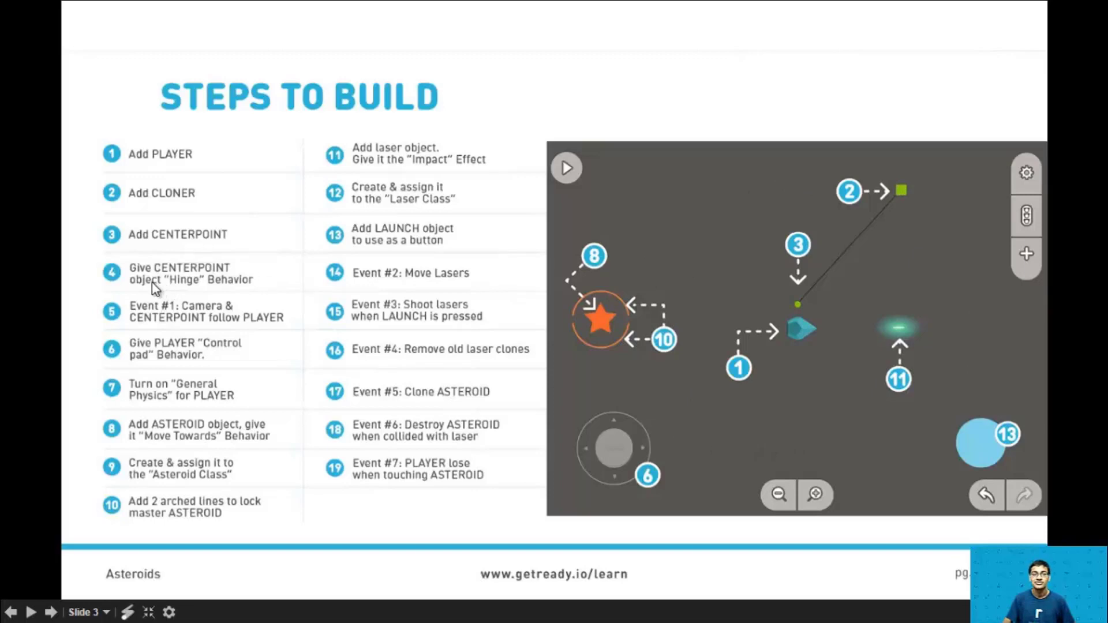
pyautogui.moveTo(145, 307)
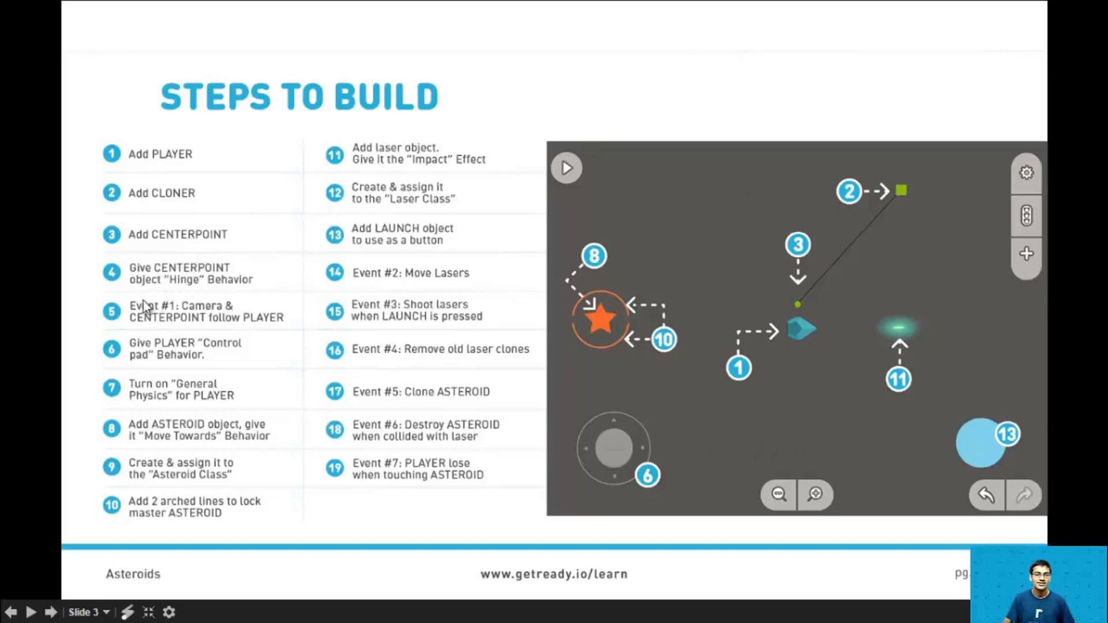
pyautogui.moveTo(238, 287)
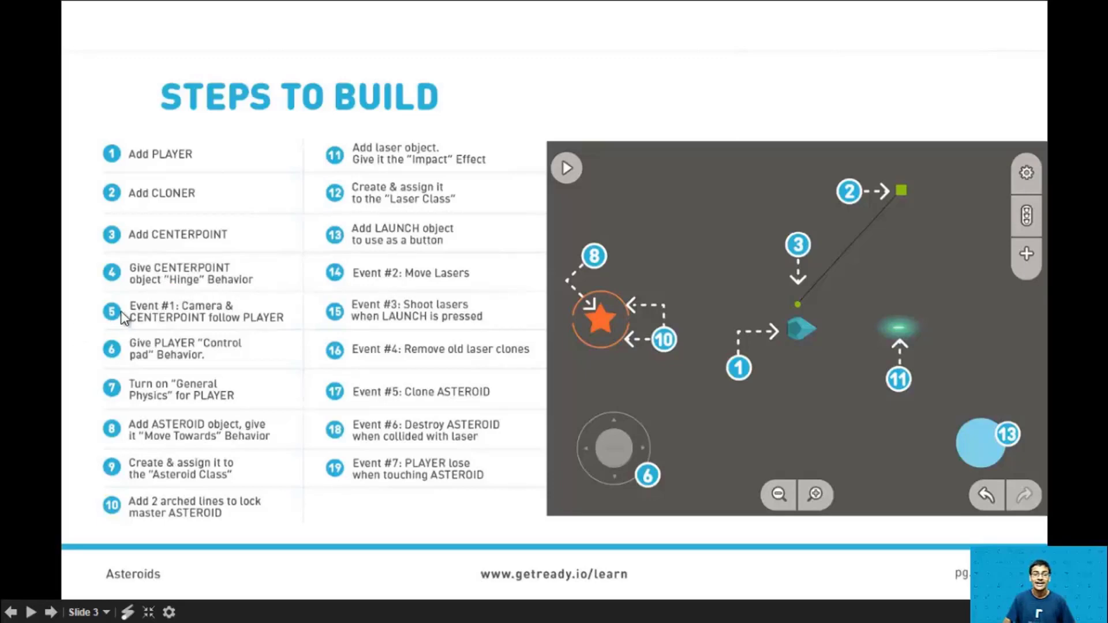
pyautogui.moveTo(174, 326)
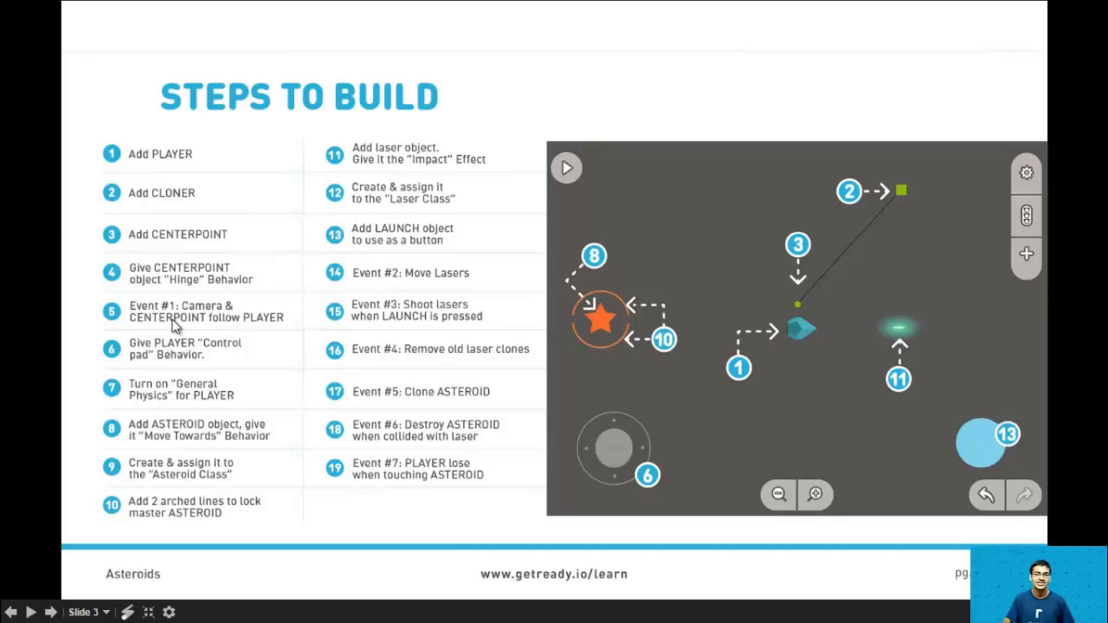
pyautogui.moveTo(382, 365)
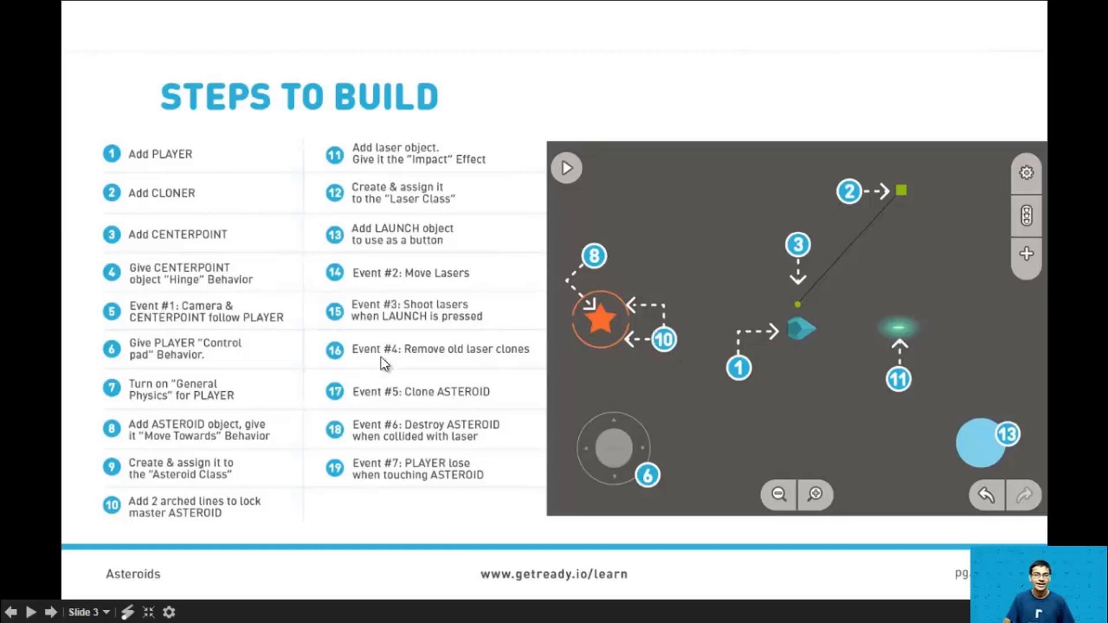
pyautogui.moveTo(212, 357)
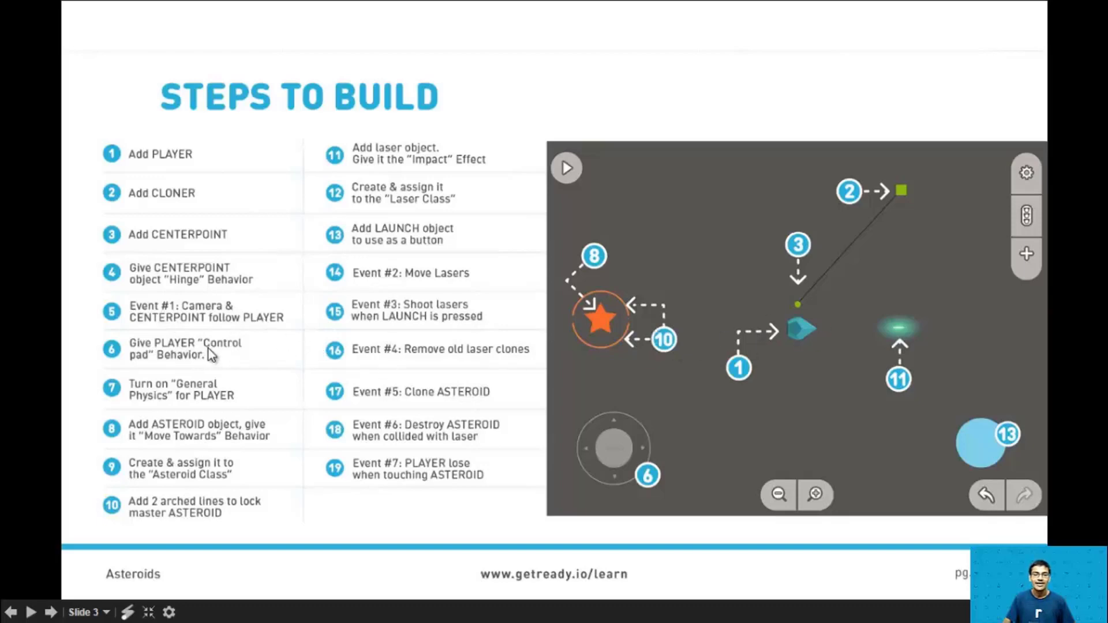
pyautogui.moveTo(846, 307)
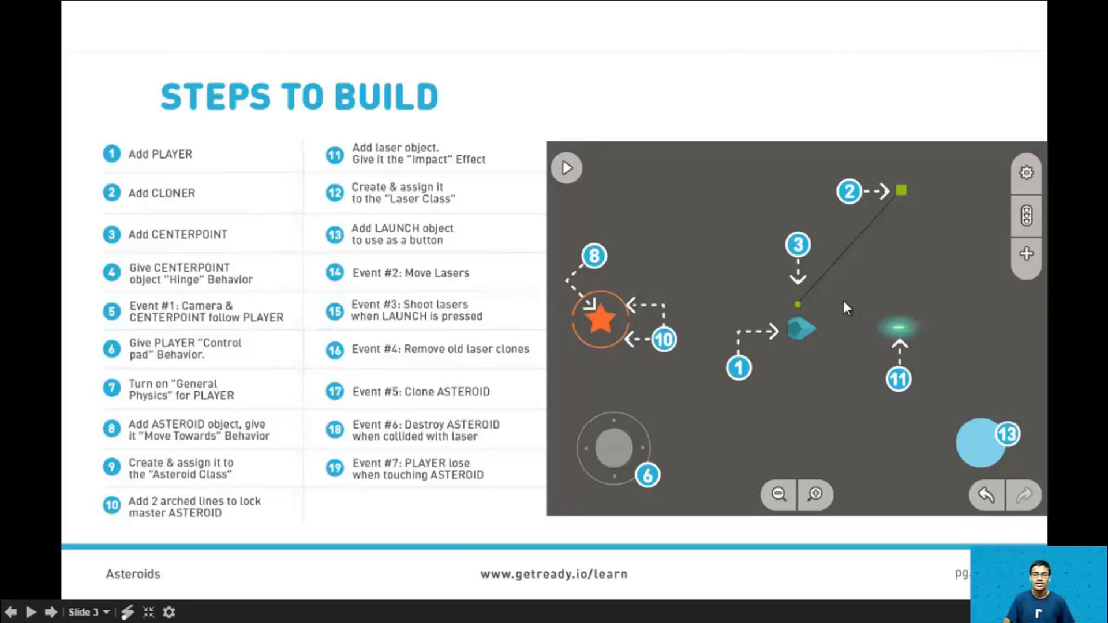
pyautogui.moveTo(681, 359)
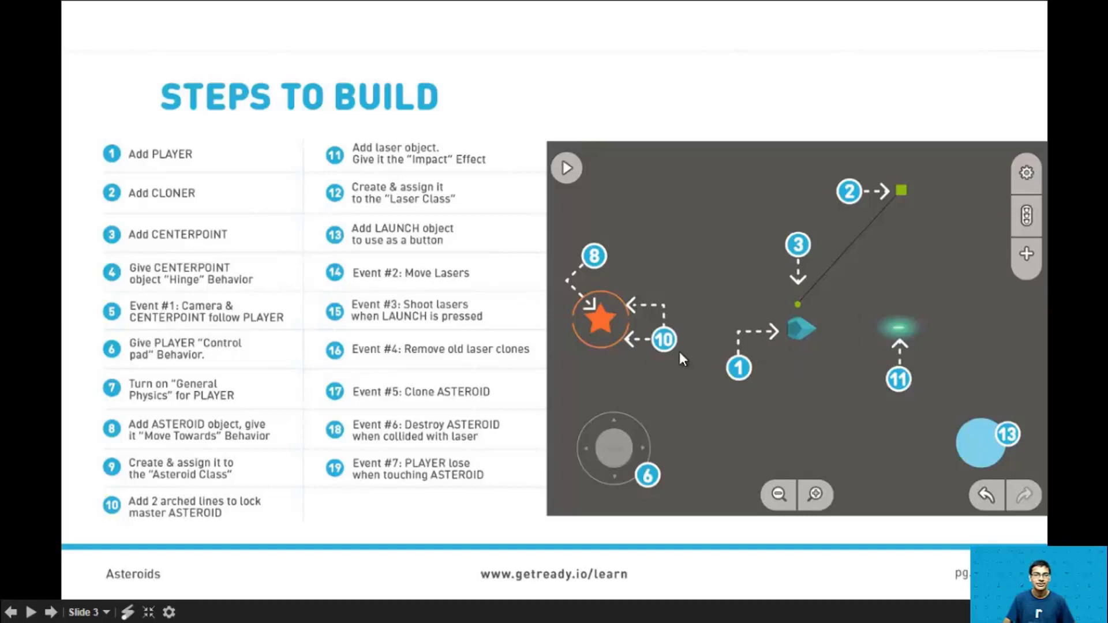
pyautogui.moveTo(254, 403)
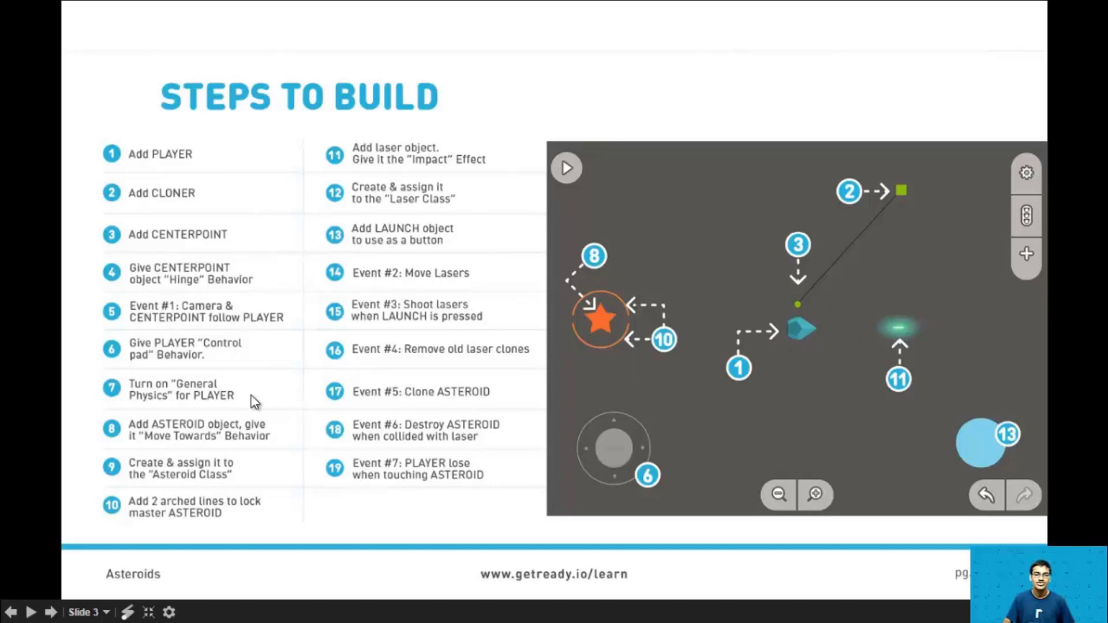
pyautogui.moveTo(811, 336)
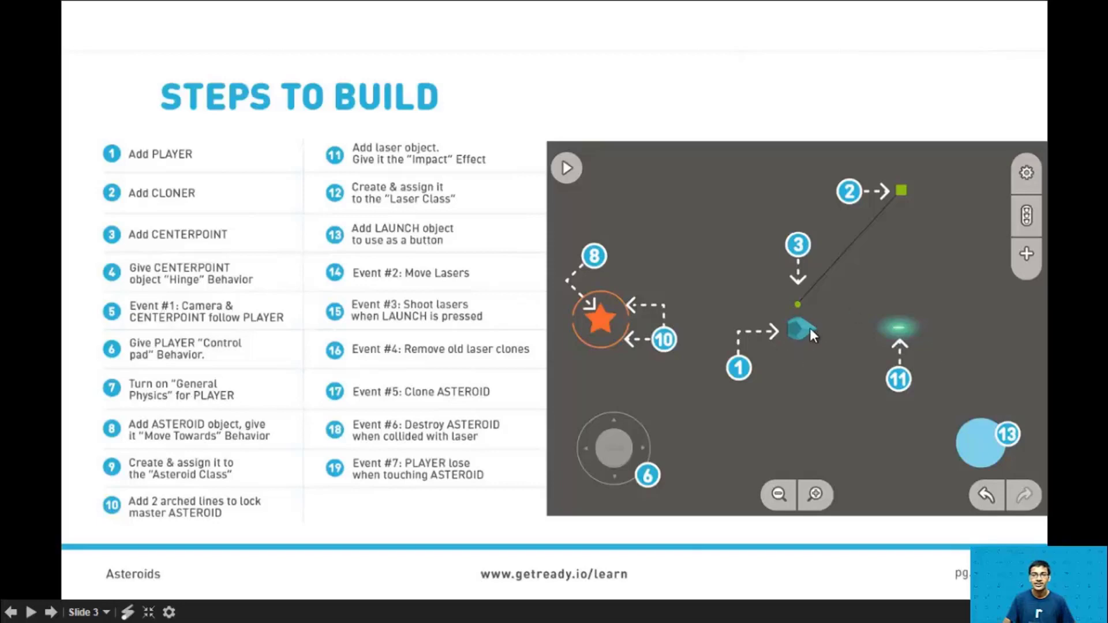
pyautogui.moveTo(253, 413)
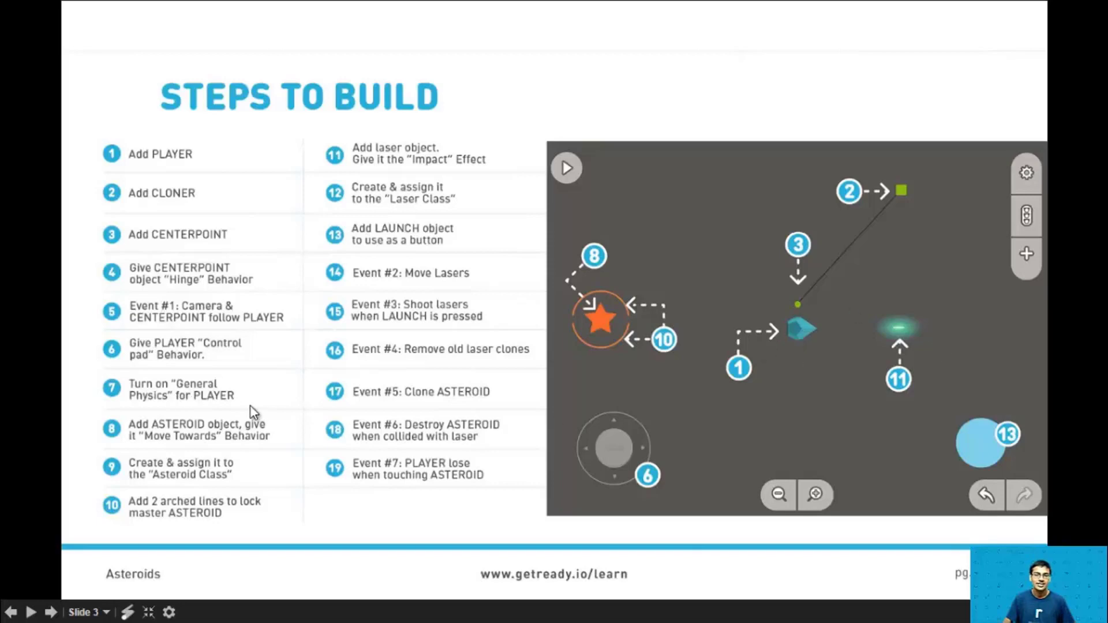
pyautogui.moveTo(239, 435)
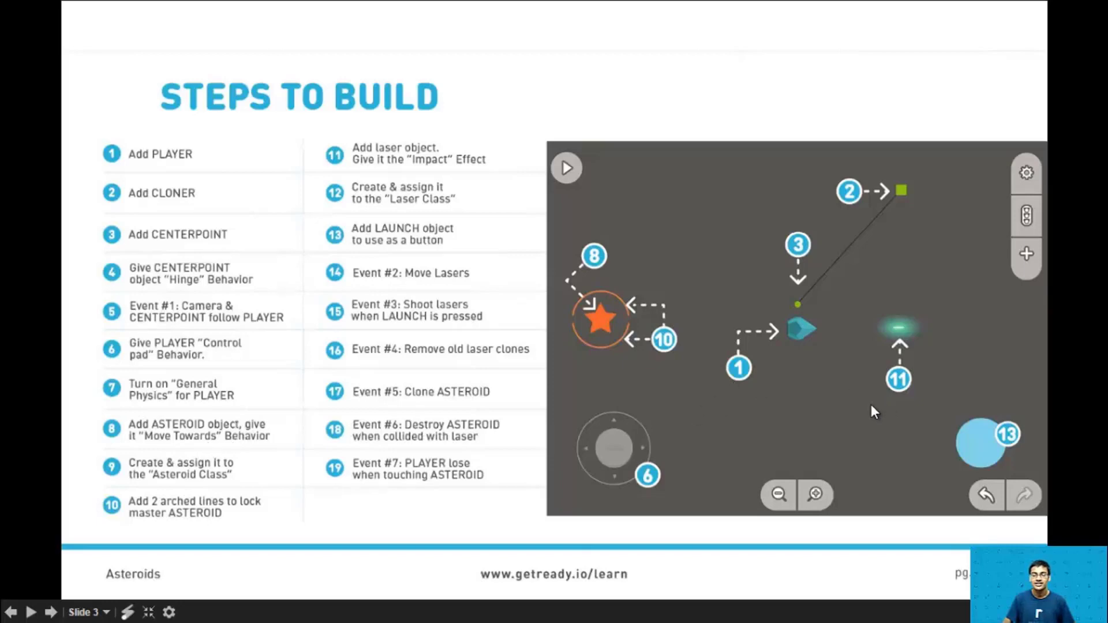
pyautogui.moveTo(786, 339)
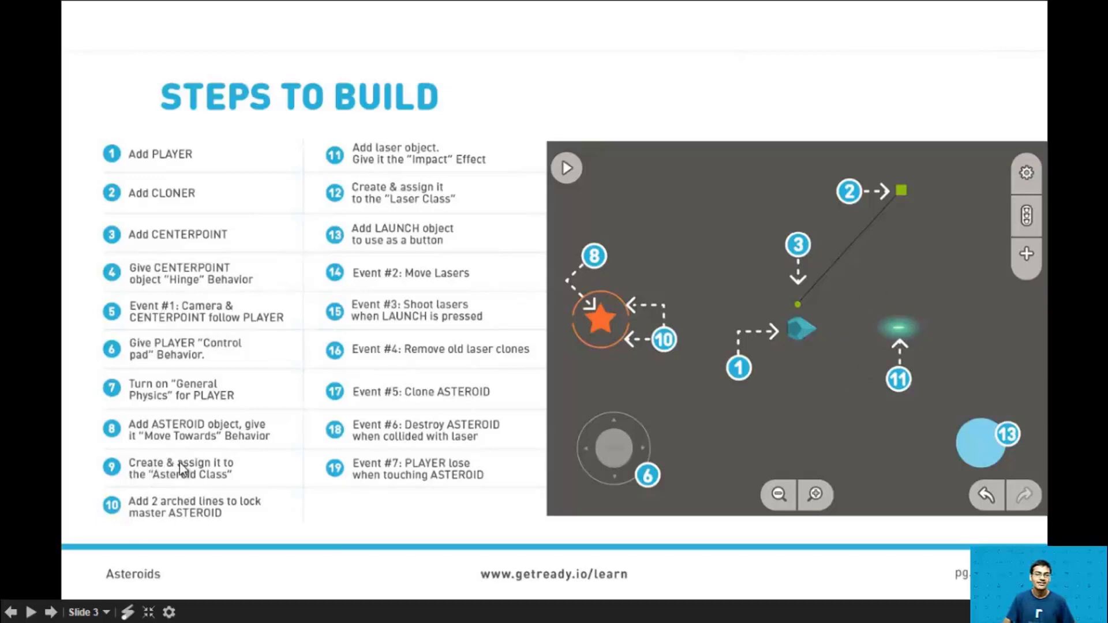
pyautogui.moveTo(247, 468)
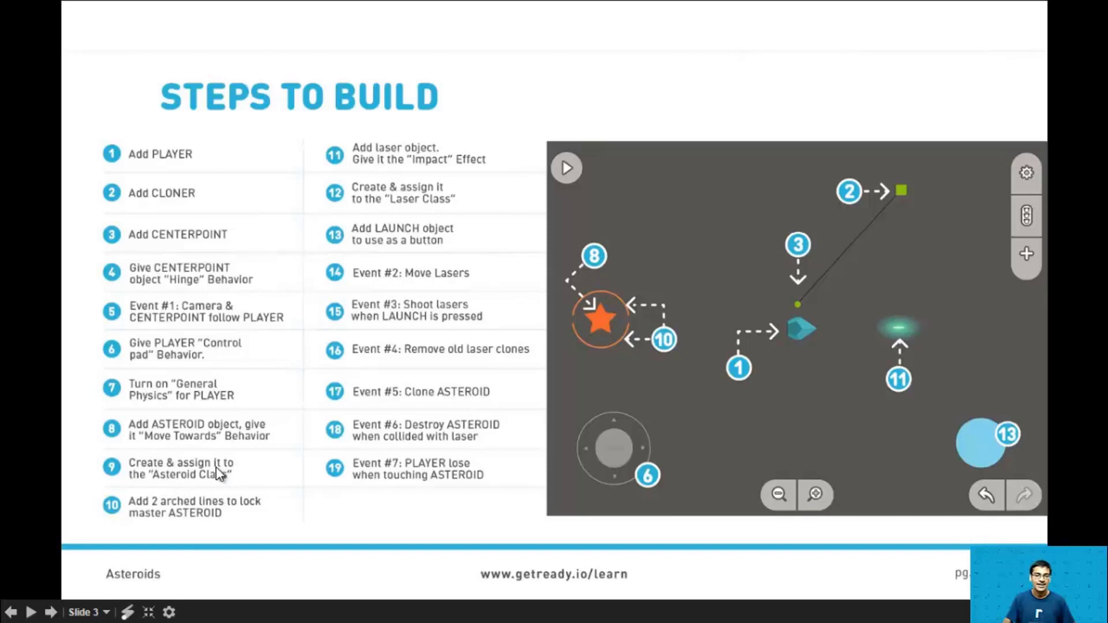
pyautogui.moveTo(134, 512)
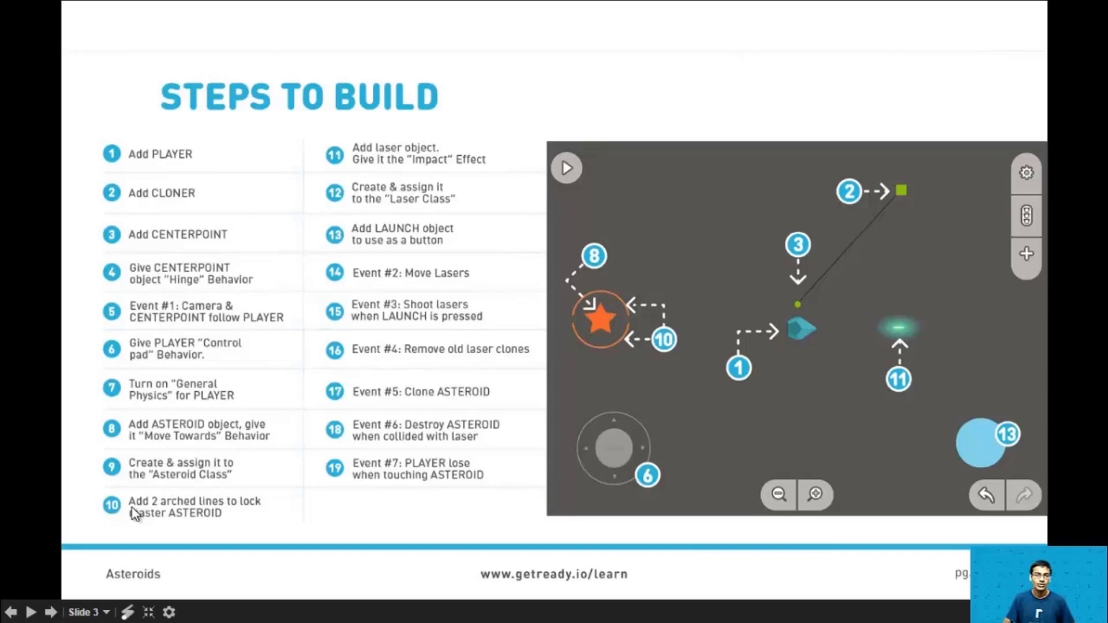
pyautogui.moveTo(262, 510)
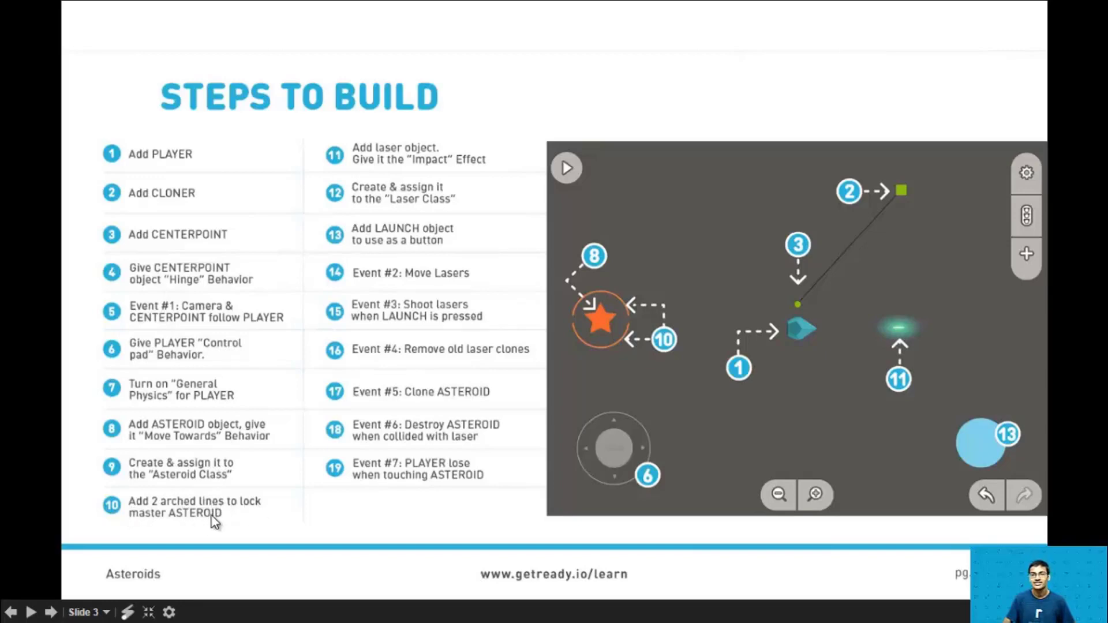
pyautogui.moveTo(227, 516)
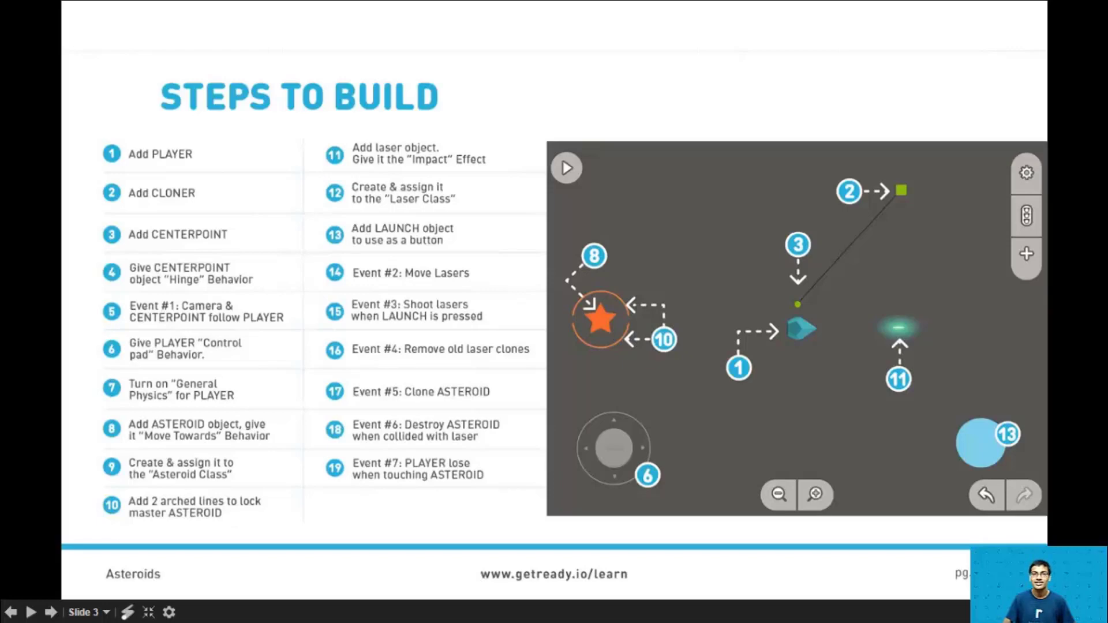
pyautogui.moveTo(243, 510)
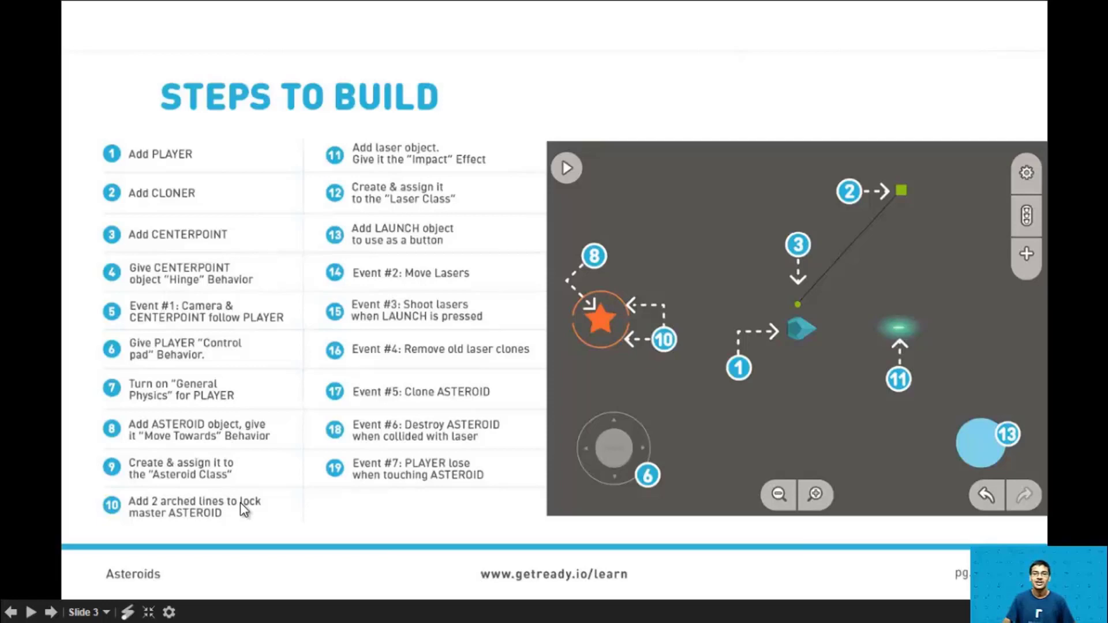
pyautogui.moveTo(489, 172)
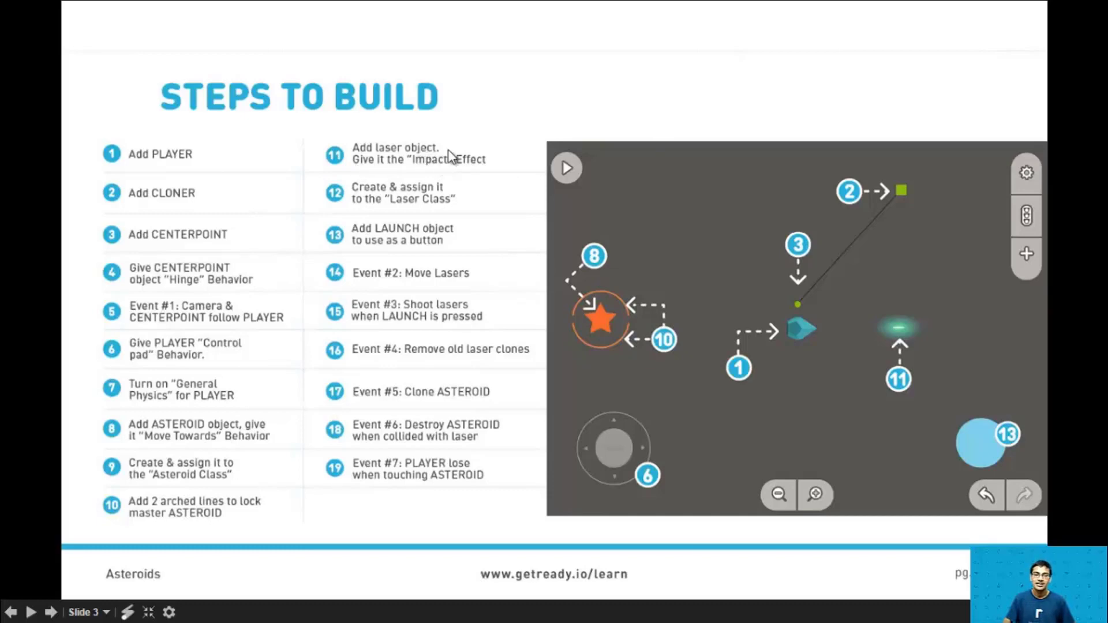
pyautogui.moveTo(483, 127)
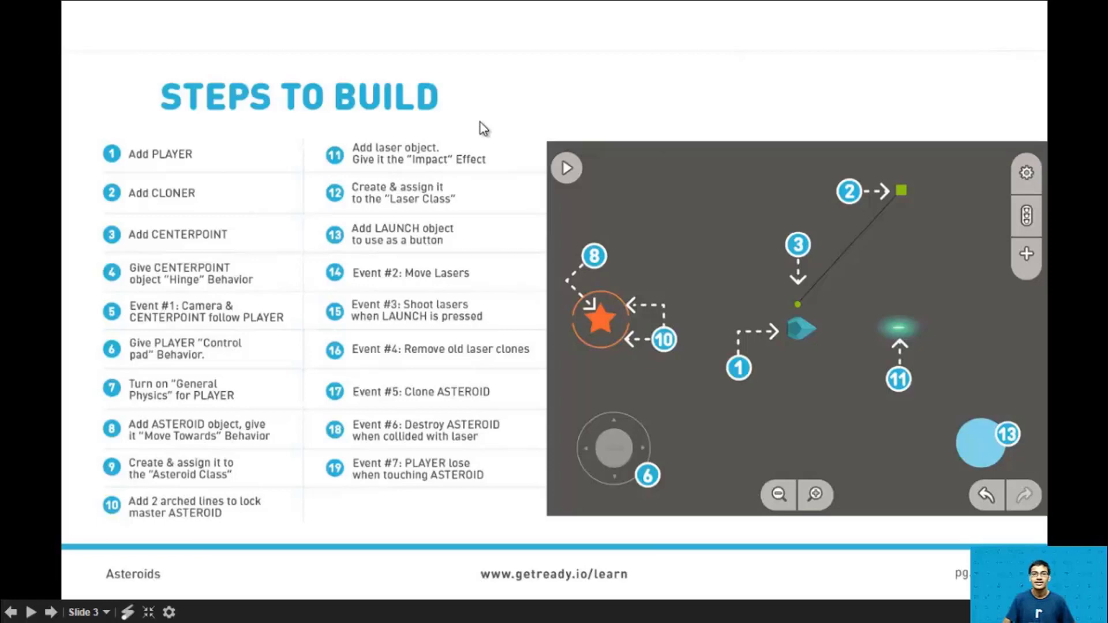
pyautogui.moveTo(466, 197)
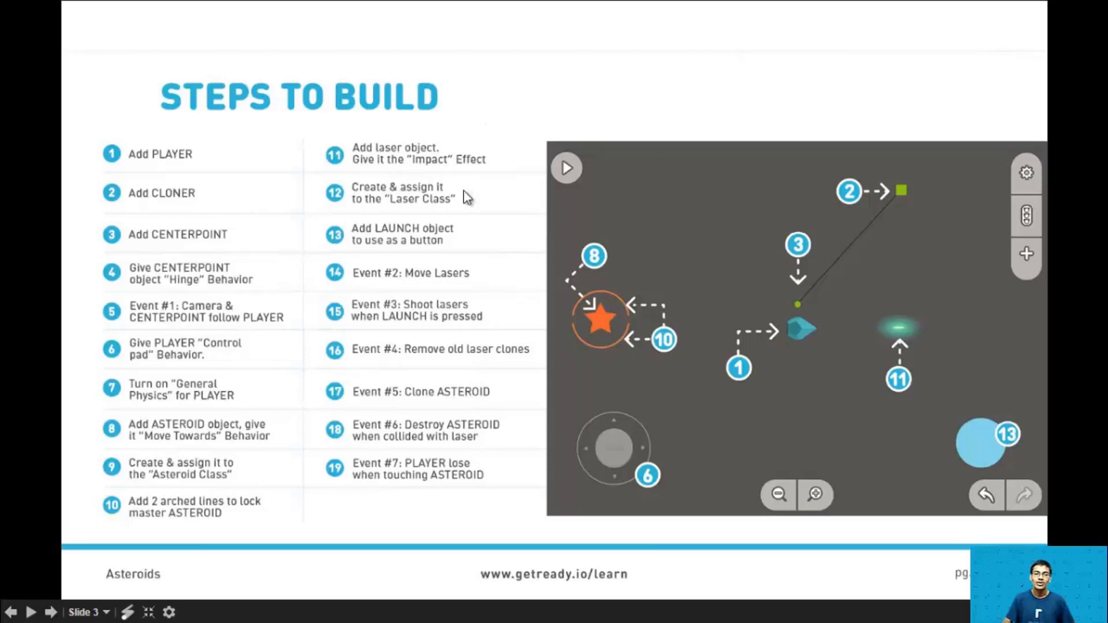
pyautogui.moveTo(416, 159)
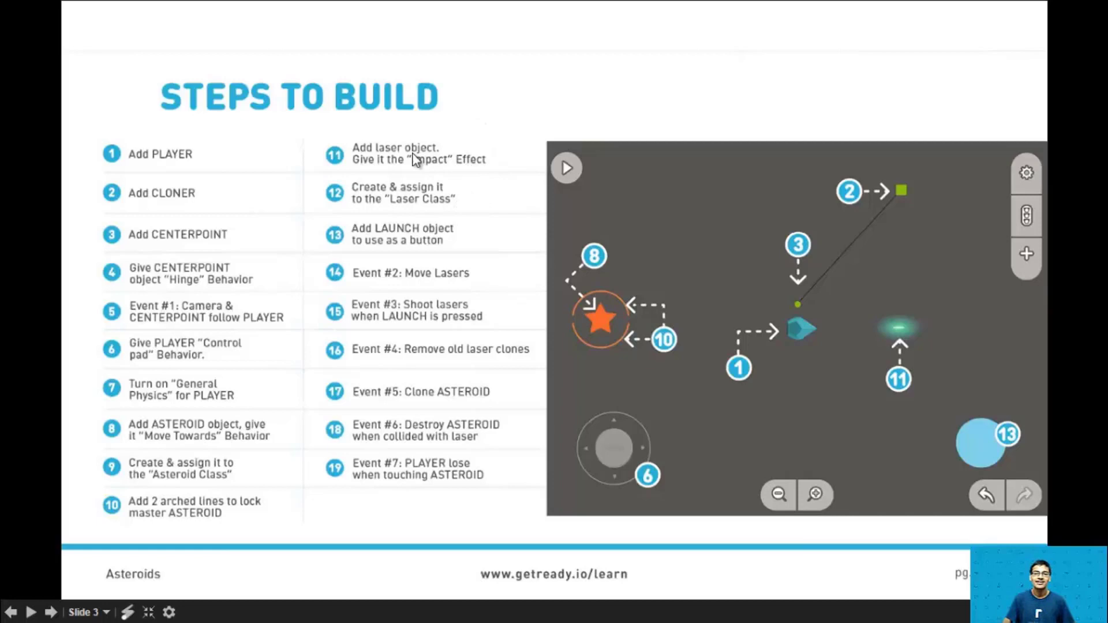
pyautogui.moveTo(452, 196)
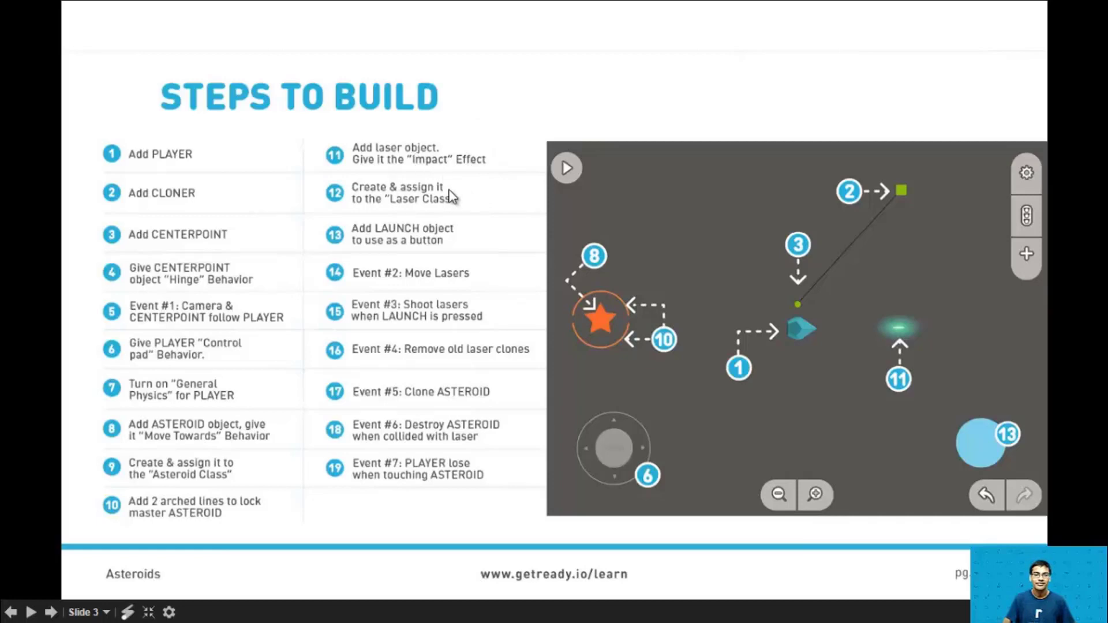
pyautogui.moveTo(393, 240)
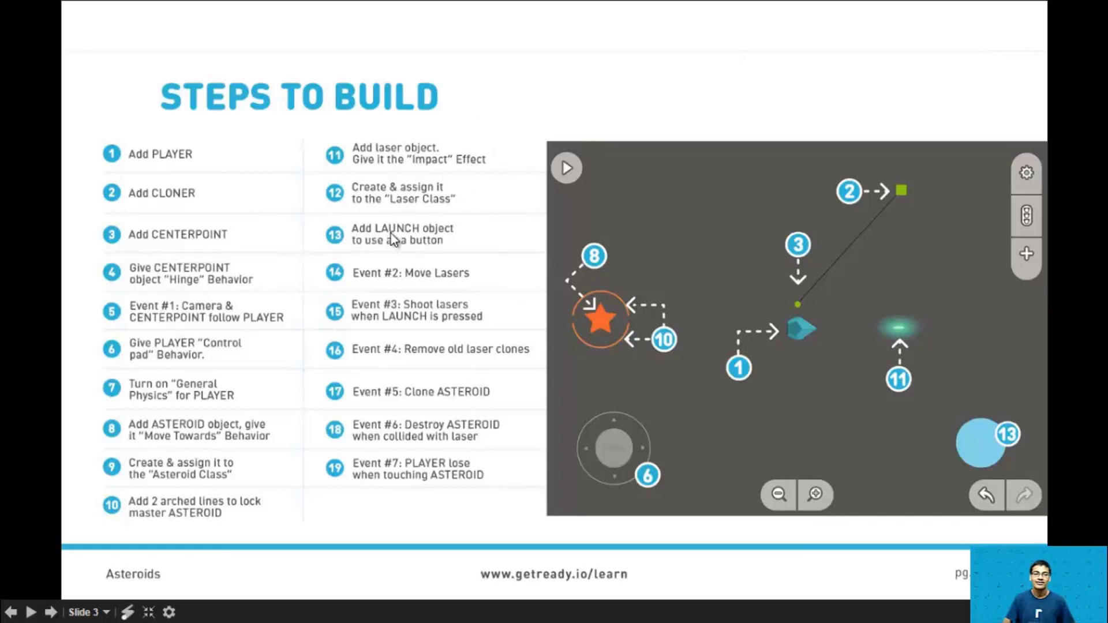
pyautogui.moveTo(415, 250)
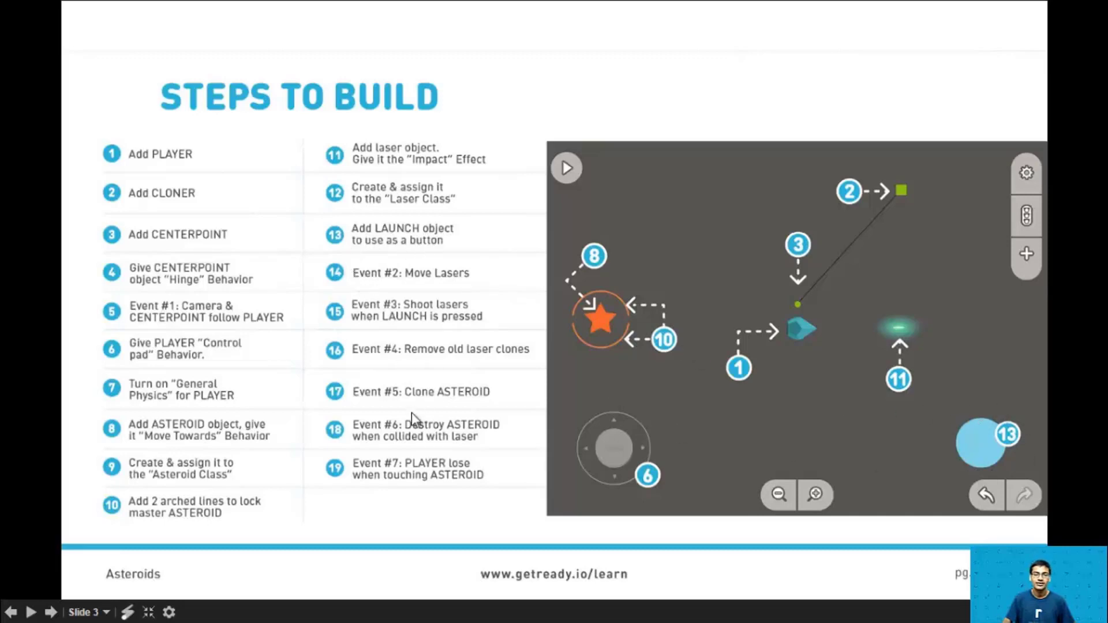
pyautogui.moveTo(382, 295)
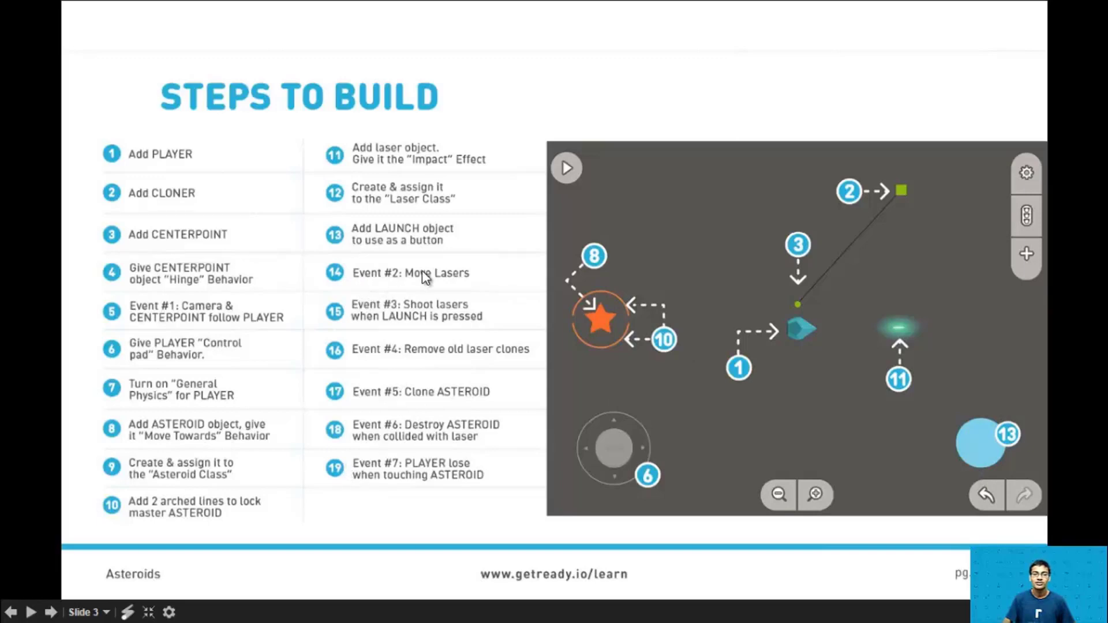
pyautogui.moveTo(346, 325)
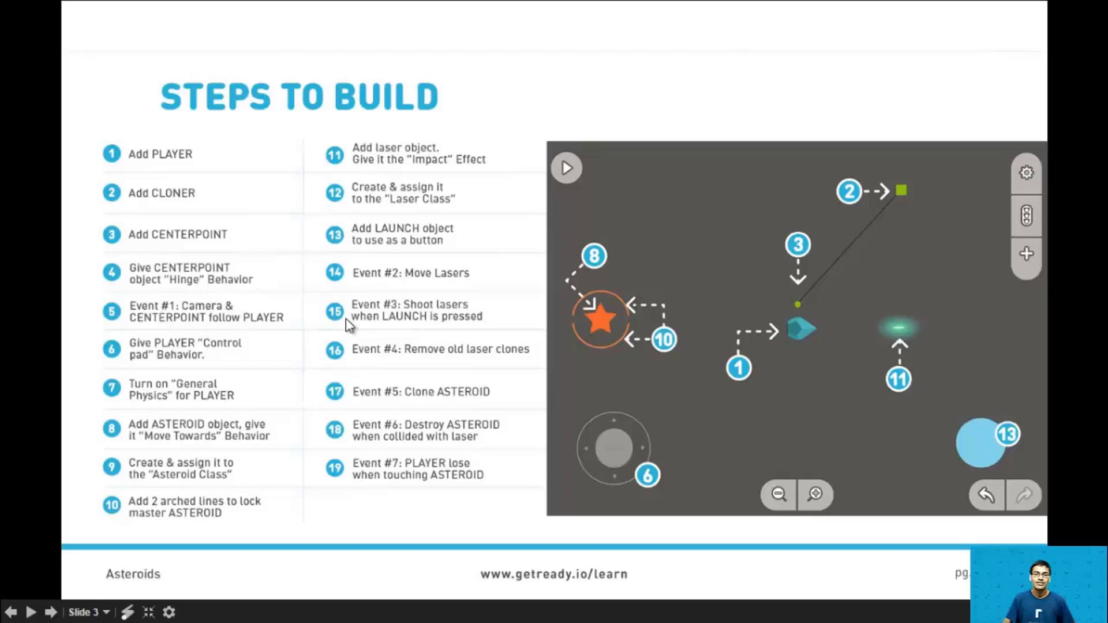
pyautogui.moveTo(436, 329)
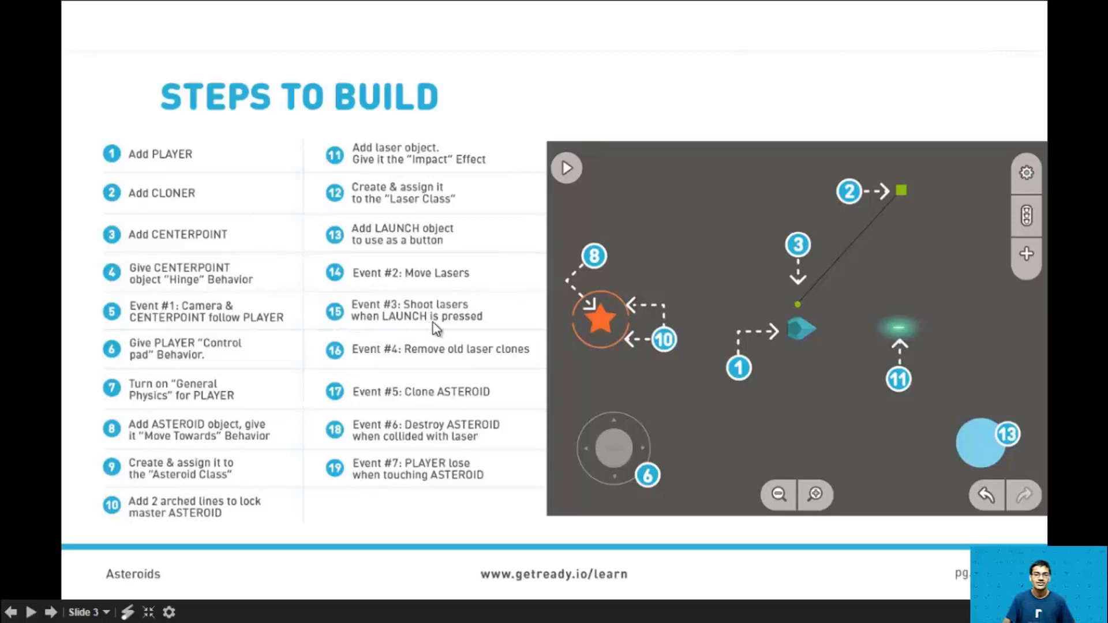
pyautogui.moveTo(466, 356)
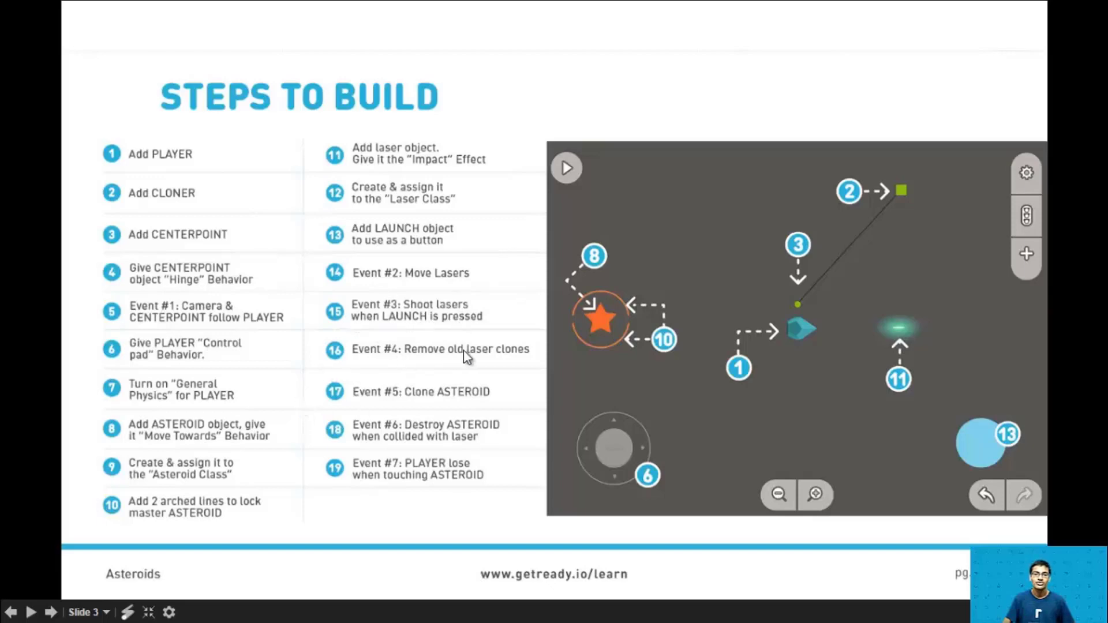
pyautogui.moveTo(624, 349)
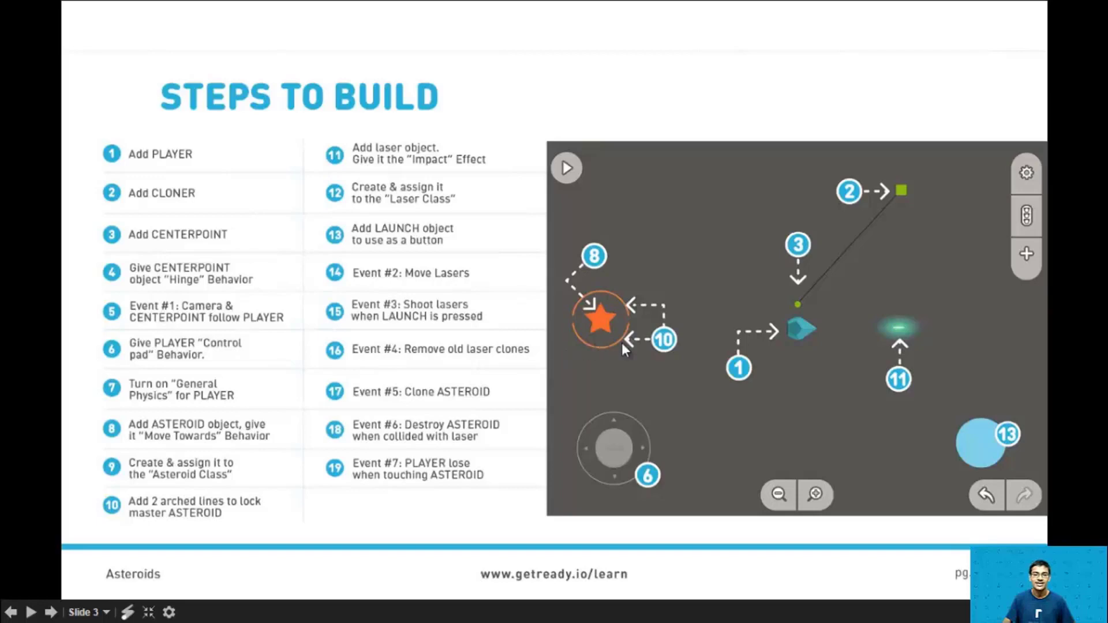
pyautogui.moveTo(360, 409)
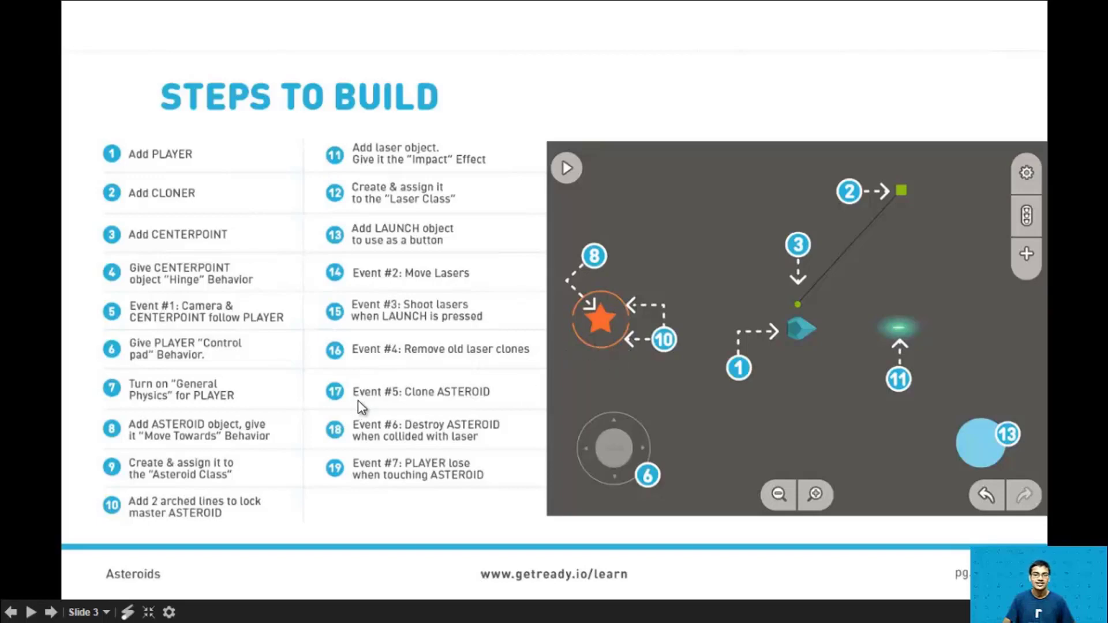
pyautogui.moveTo(468, 406)
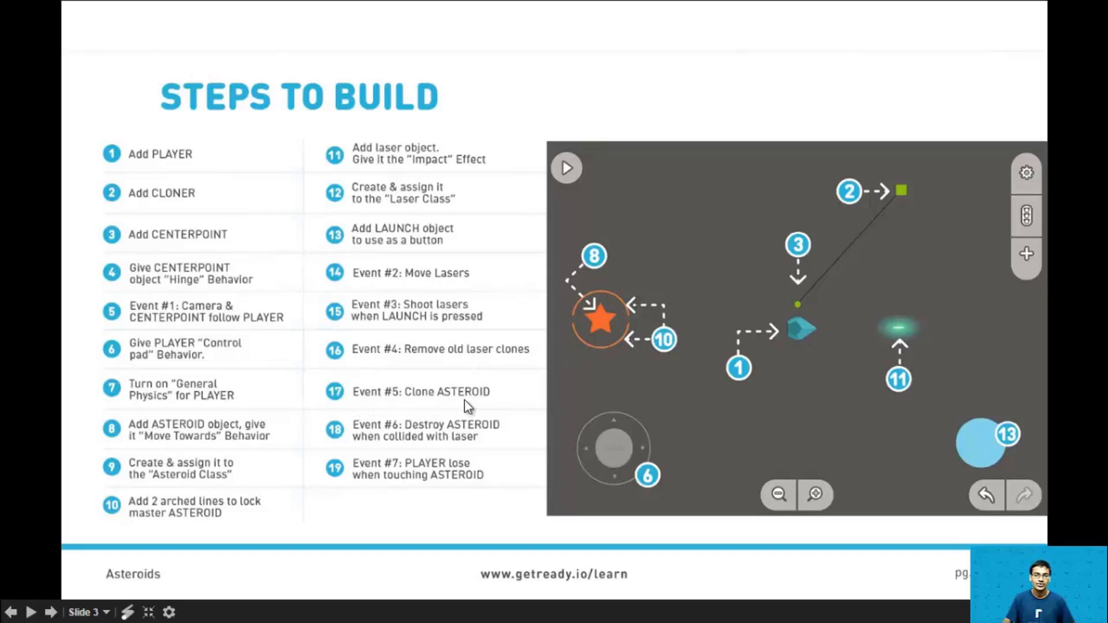
pyautogui.moveTo(486, 419)
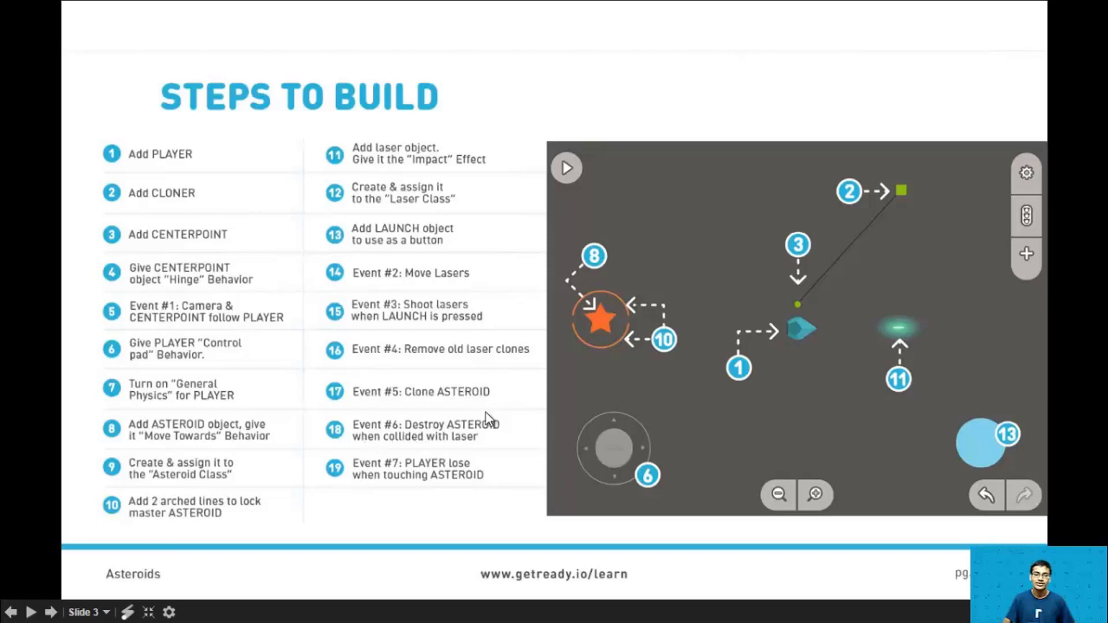
pyautogui.moveTo(495, 404)
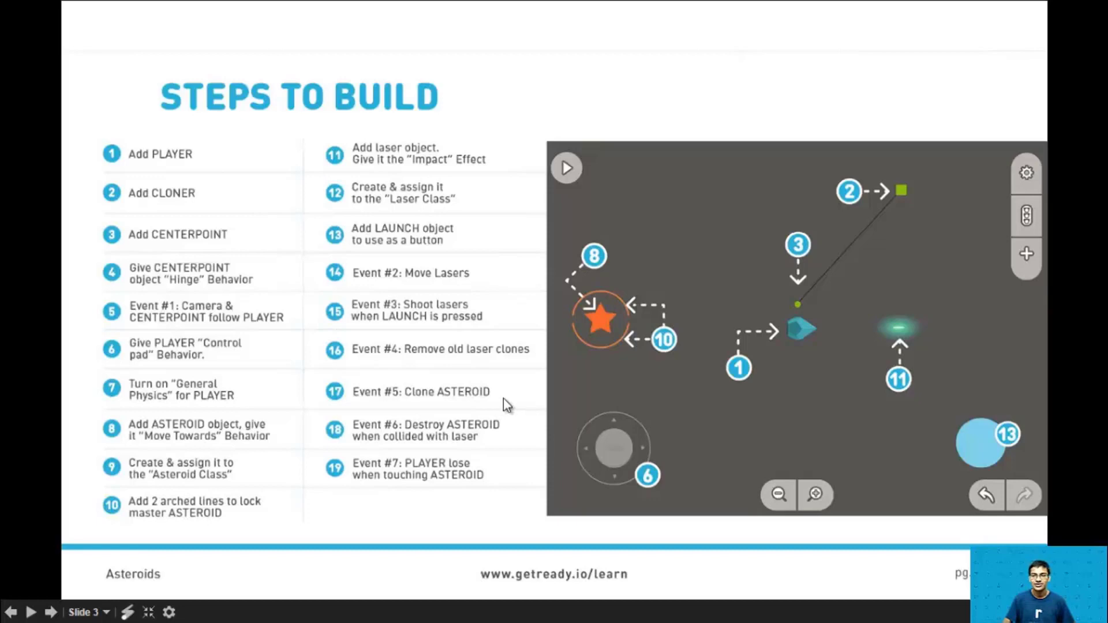
pyautogui.moveTo(769, 411)
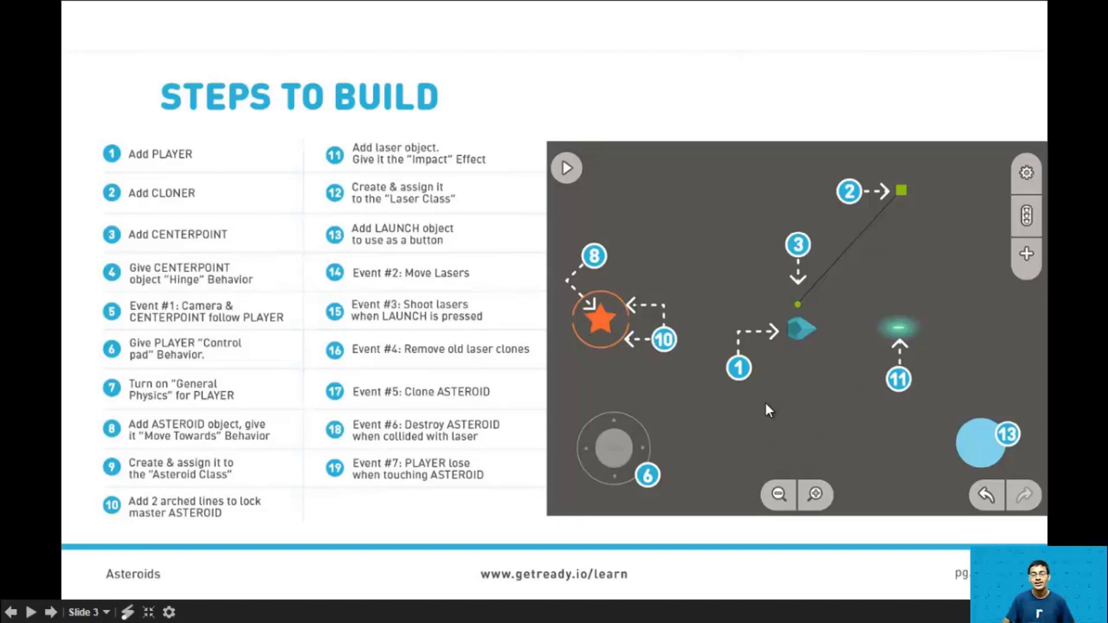
pyautogui.moveTo(788, 293)
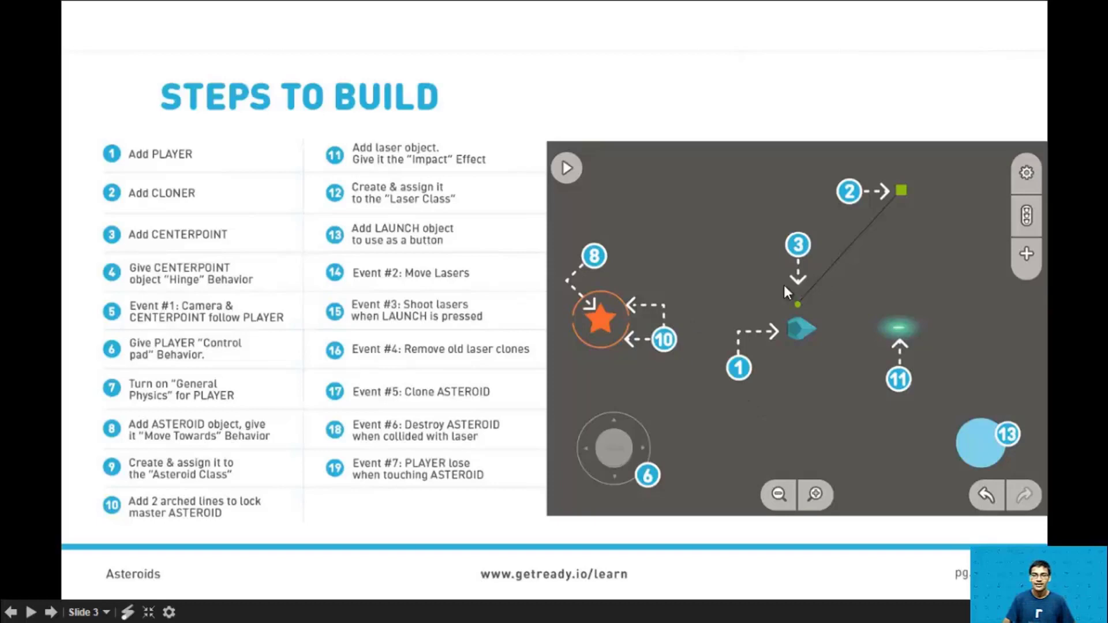
pyautogui.moveTo(698, 312)
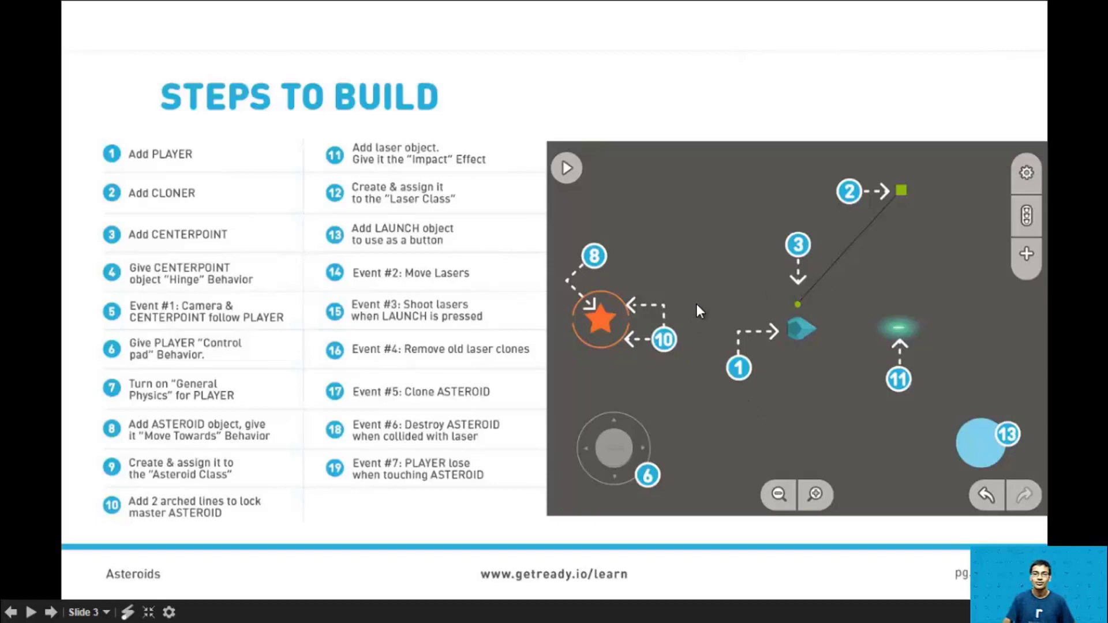
pyautogui.moveTo(495, 319)
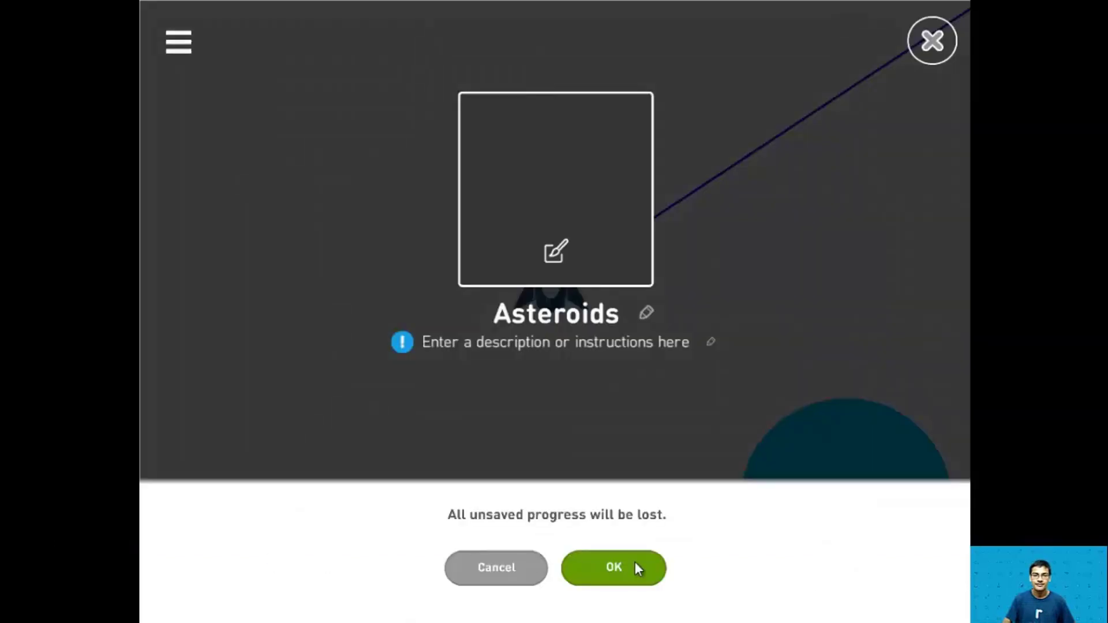
# Discard the unsaved Asteroids project and create a brand-new empty project
pyautogui.click(613, 568)
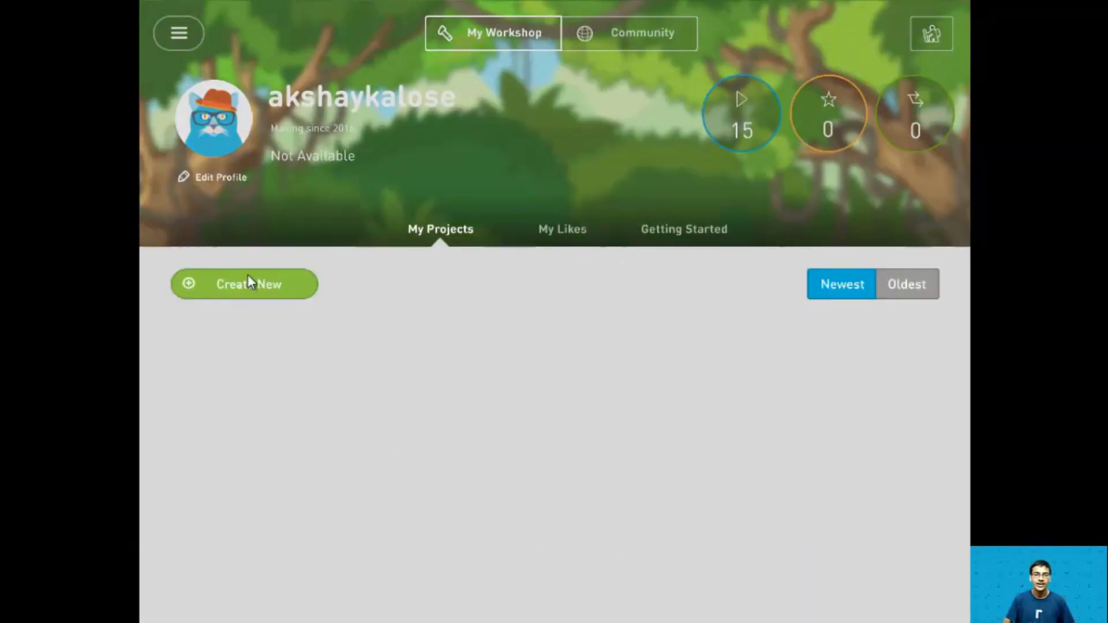
pyautogui.click(243, 284)
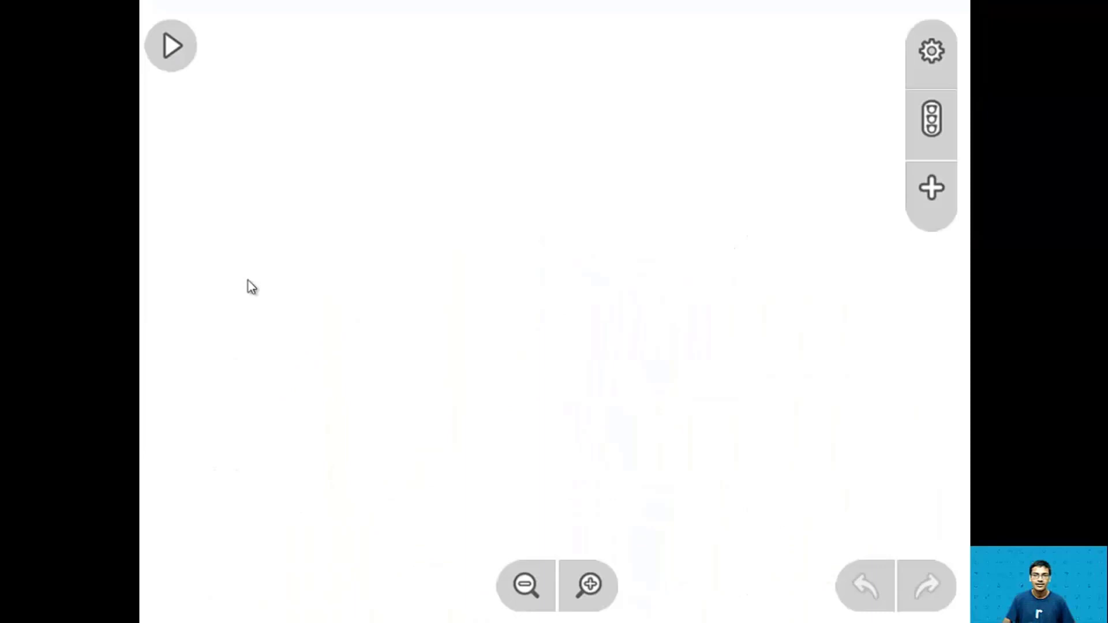
pyautogui.moveTo(539, 389)
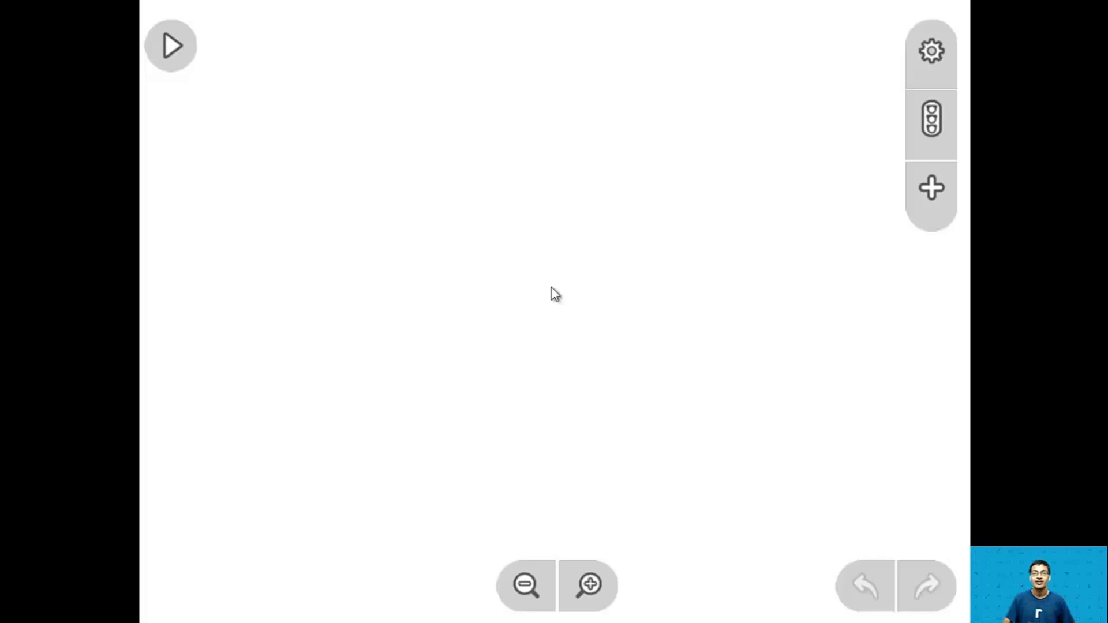
# Add the Market's Spaceship artwork (searched as 'ship') and enlarge it at the scene centre
pyautogui.click(930, 188)
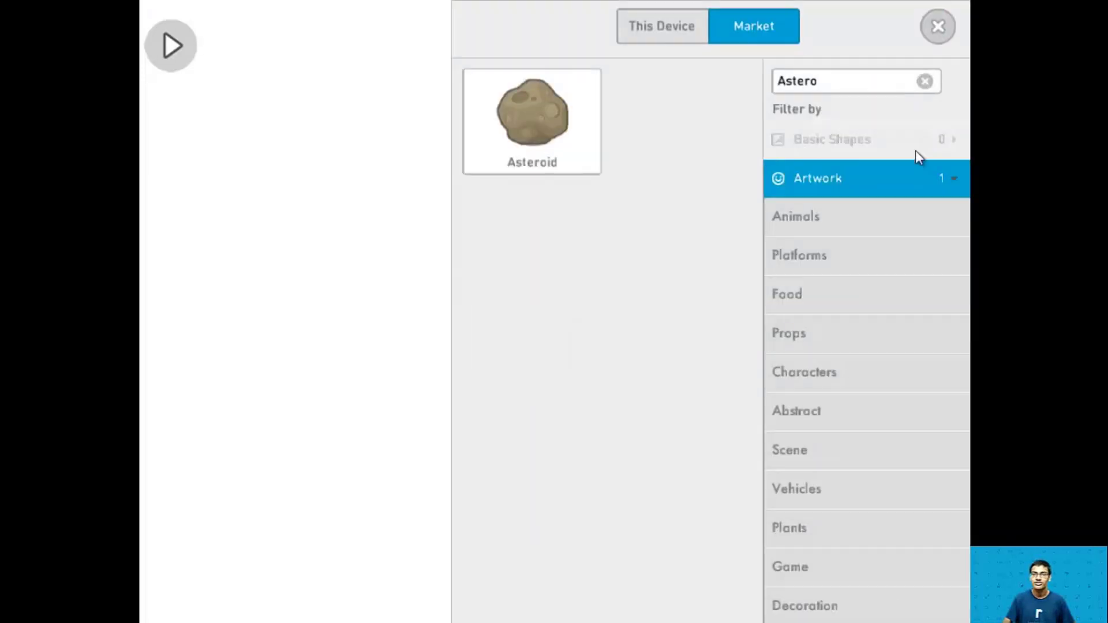
pyautogui.click(925, 81)
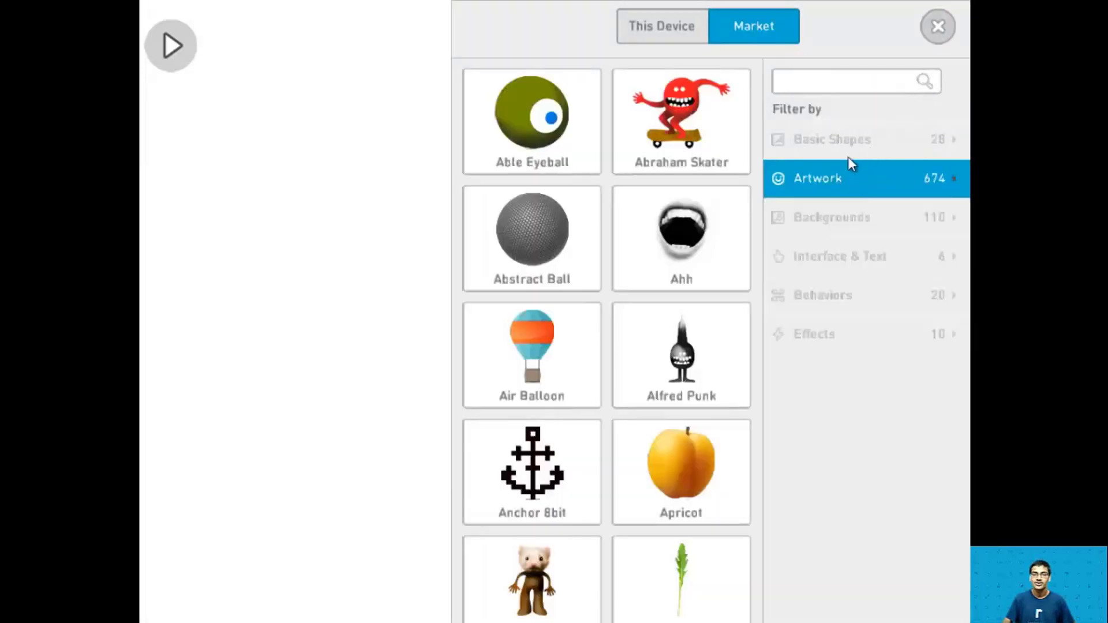
pyautogui.click(817, 178)
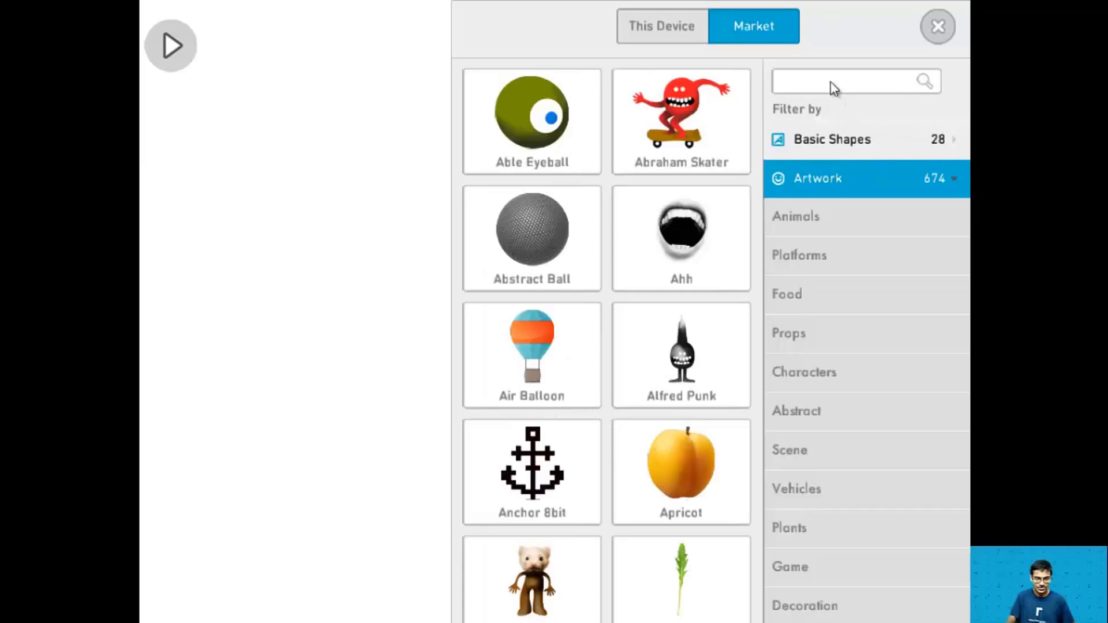
pyautogui.write('ship')
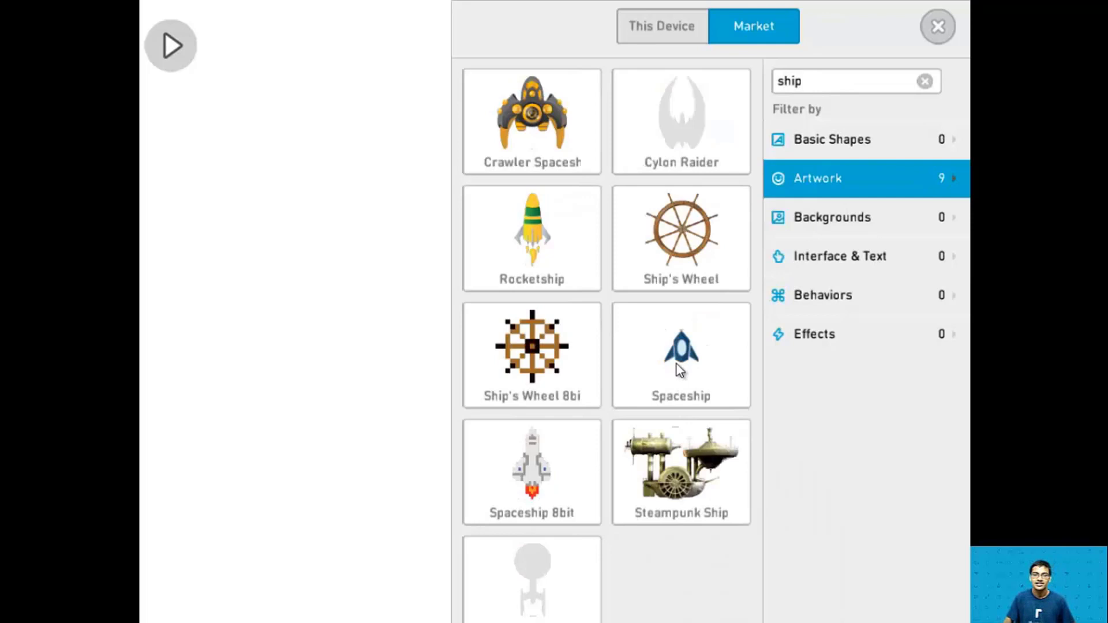
pyautogui.click(678, 346)
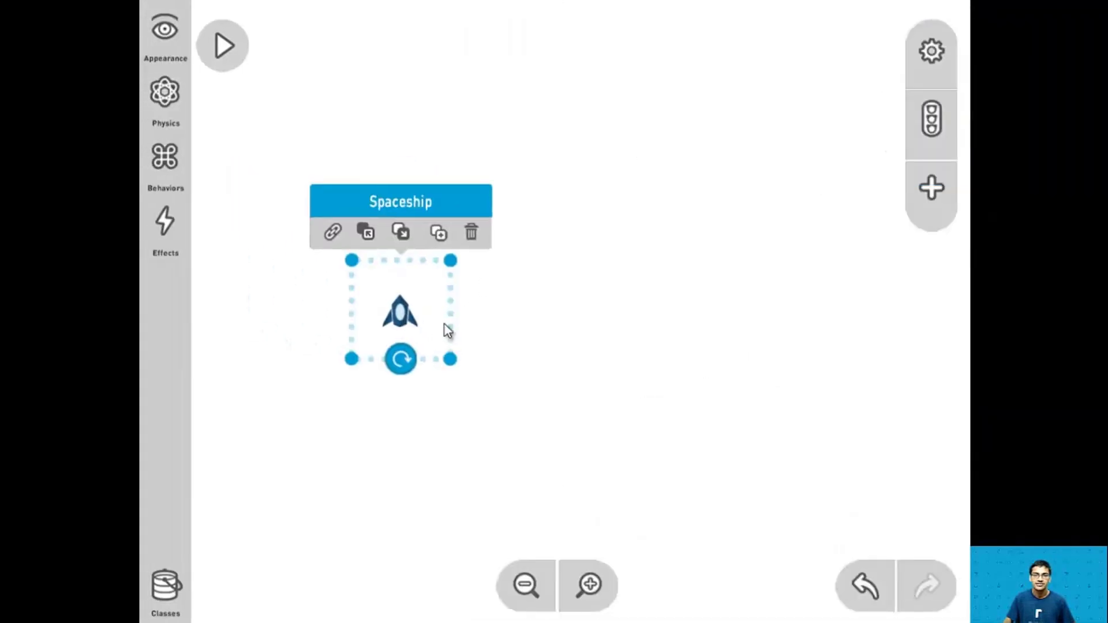
pyautogui.moveTo(400, 311); pyautogui.dragTo(543, 304)
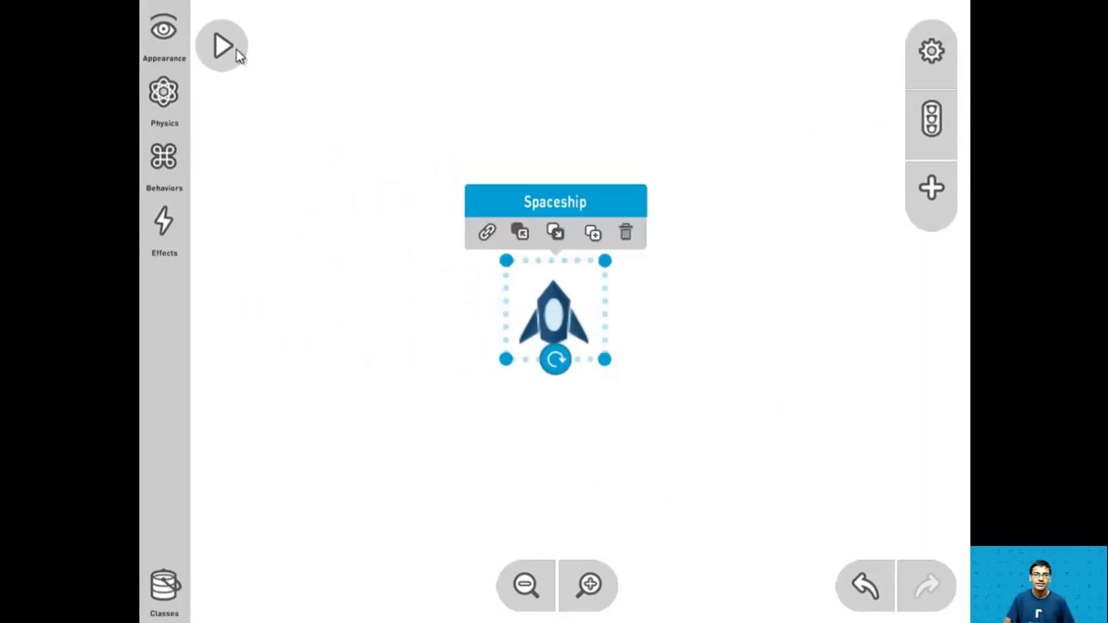
# Rename the spaceship 'Player' in Appearance and review its appearance properties
pyautogui.click(163, 32)
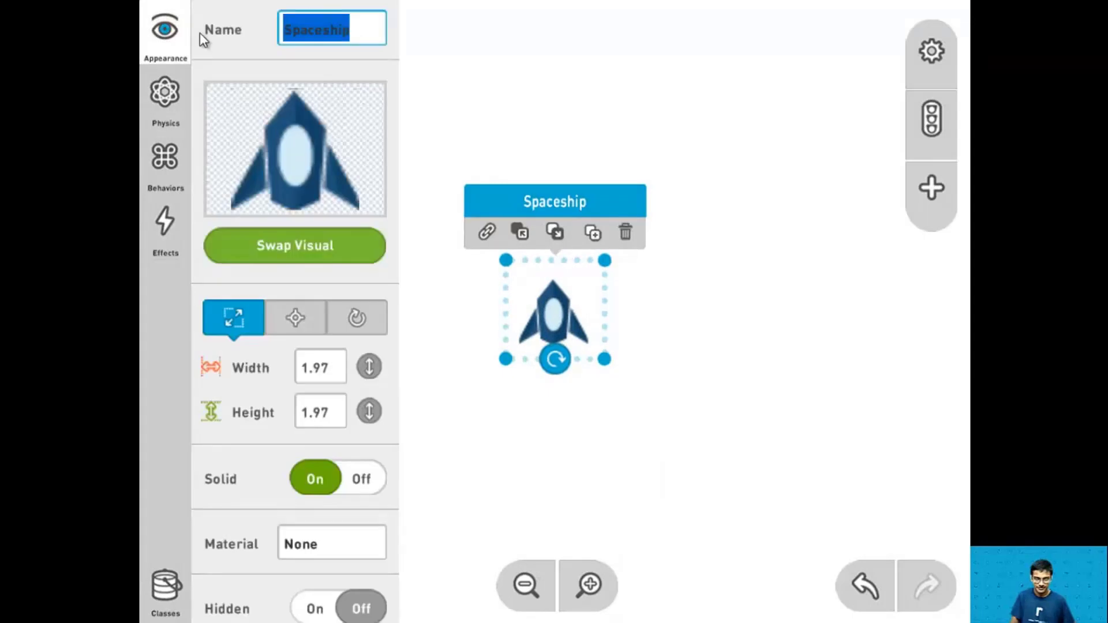
pyautogui.write('Player')
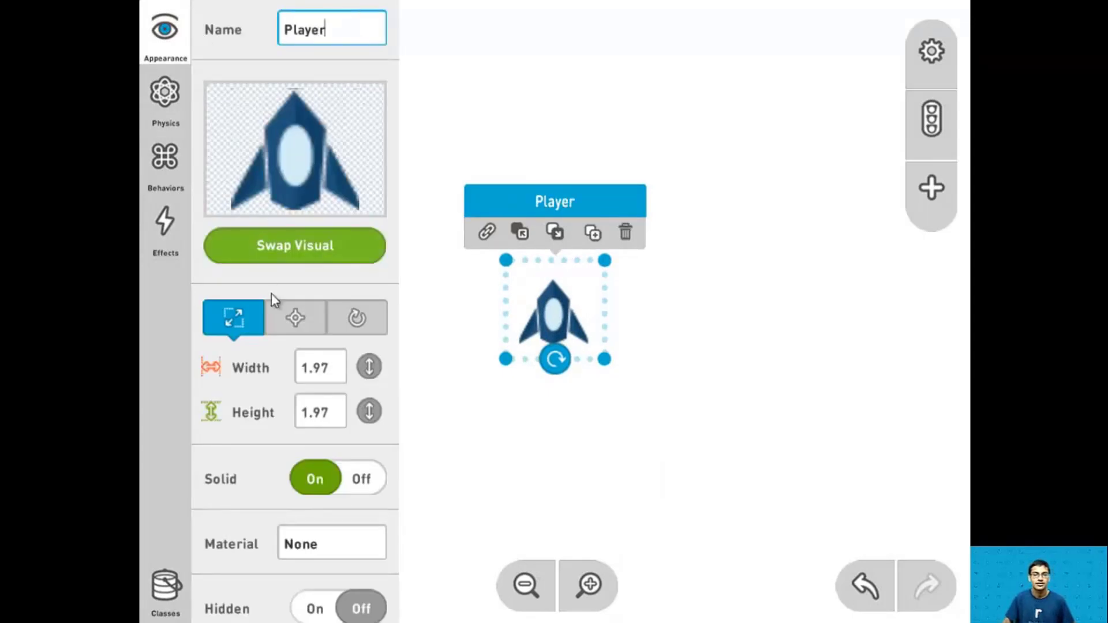
pyautogui.scroll(-3)
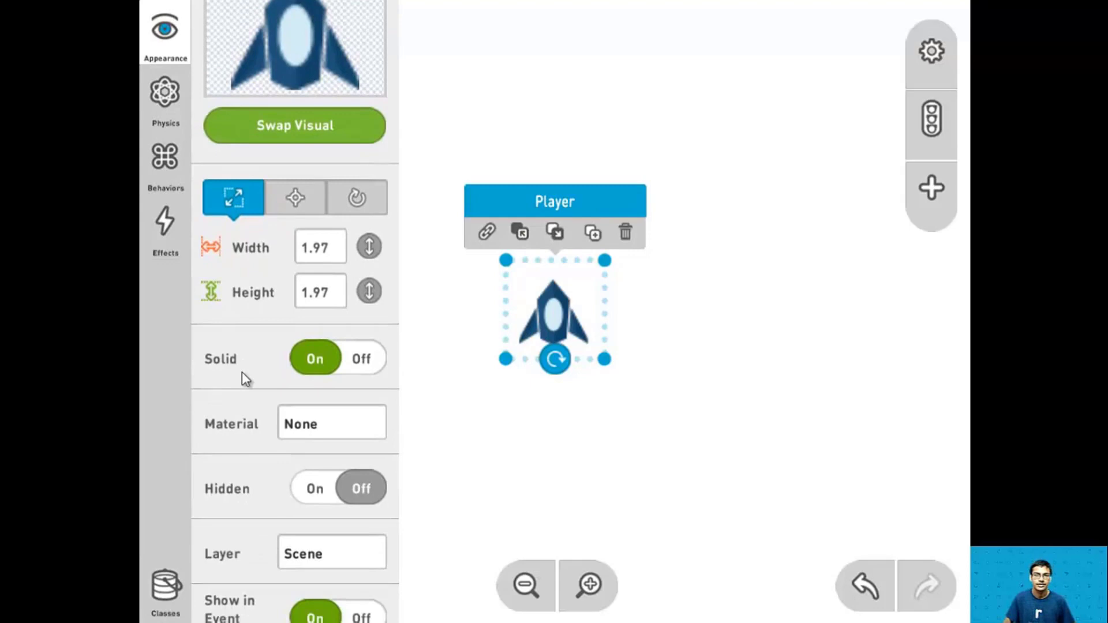
pyautogui.scroll(-3)
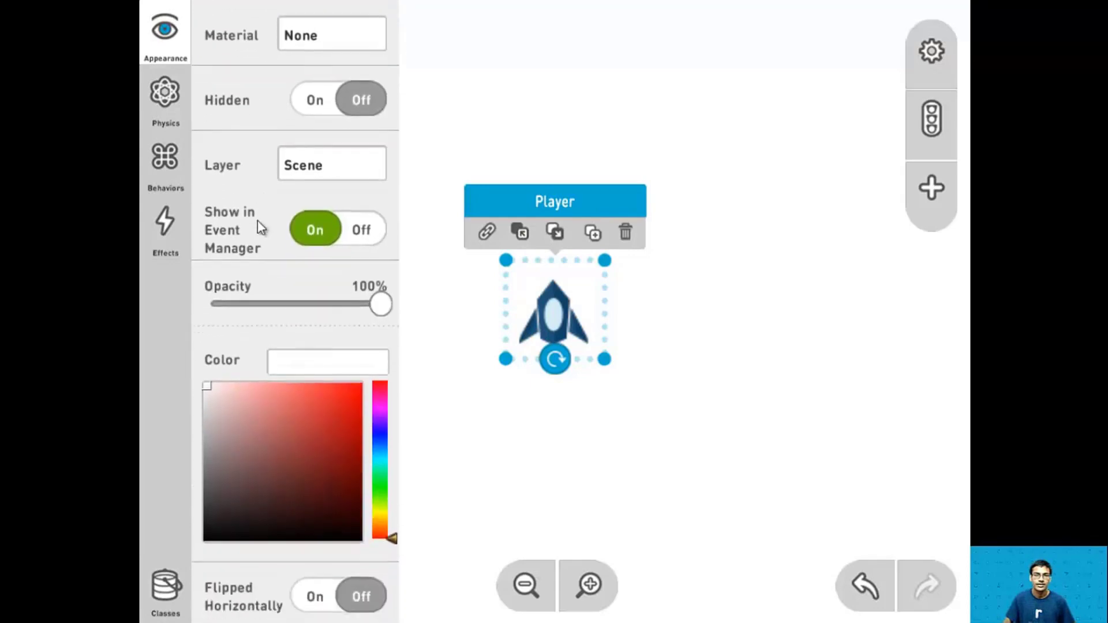